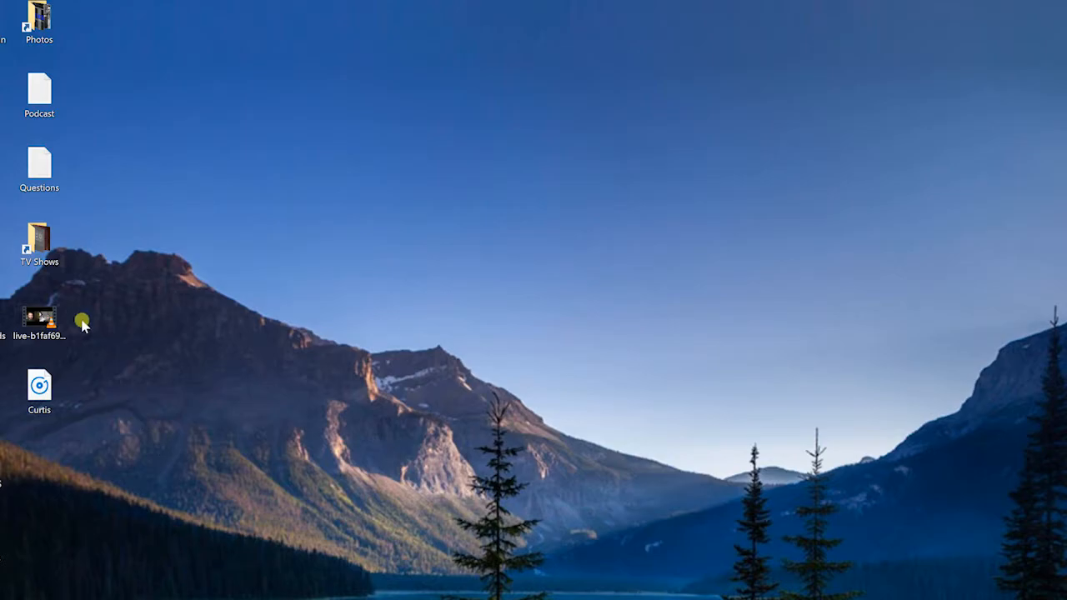
Select the Curtis file on the desktop and scroll the VEGAS Pro 15 page before closing the browser
left_click(40, 320)
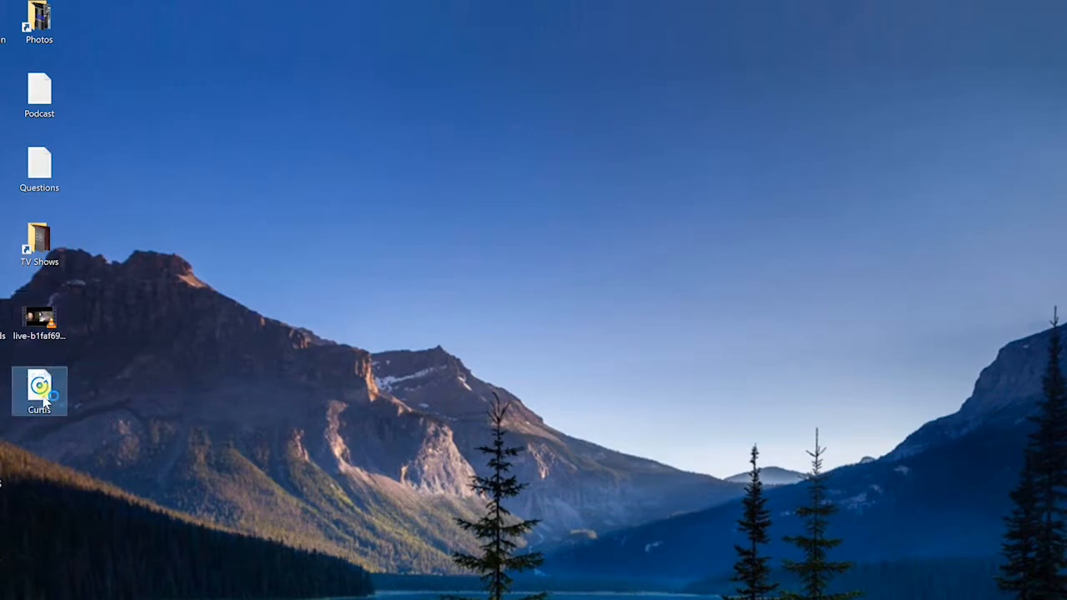
mouse_move(98, 411)
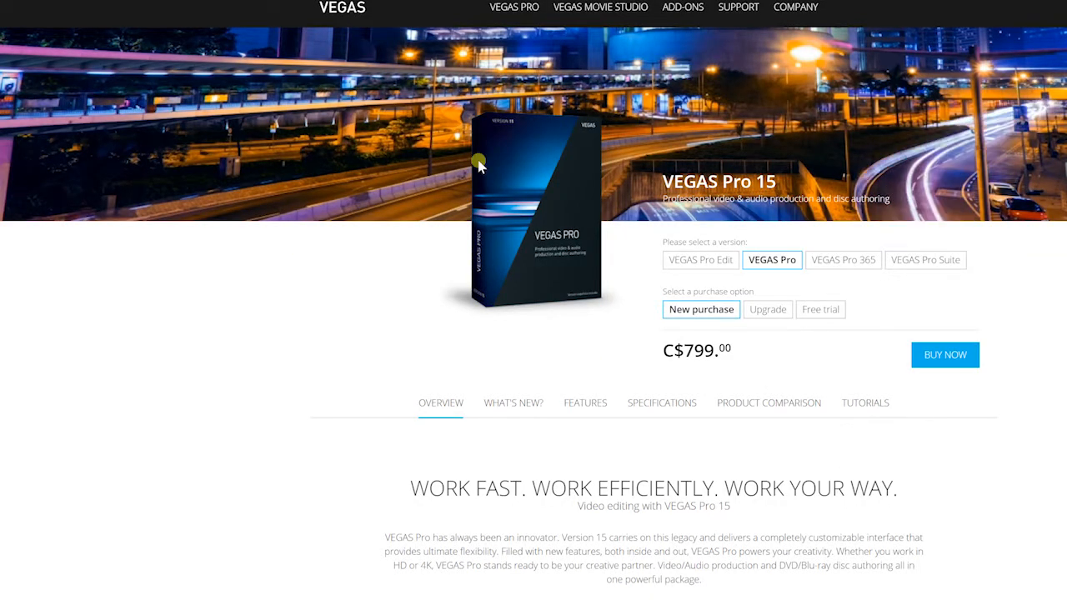
mouse_move(621, 183)
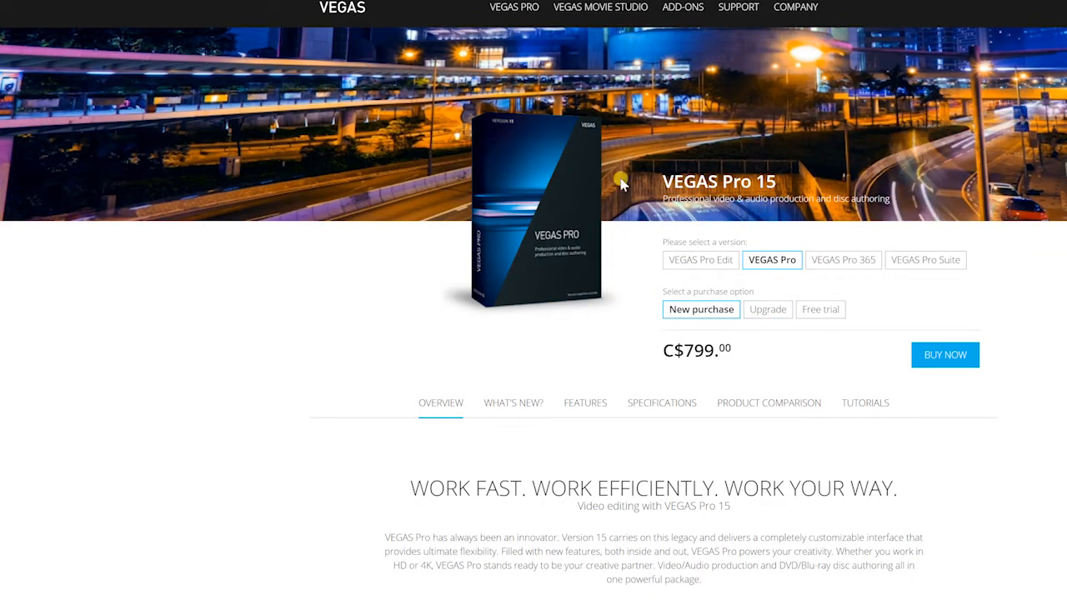
scroll("down", 3)
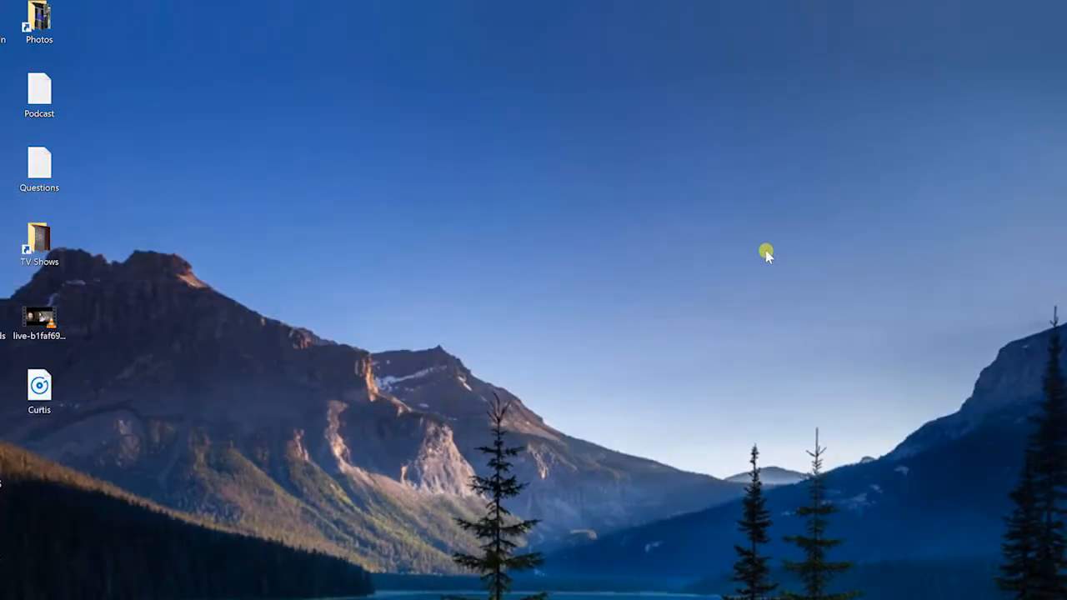
Load the desktop clip in HandBrake with the Fast 1080p30 preset and a constant H.264 frame rate
left_click(40, 390)
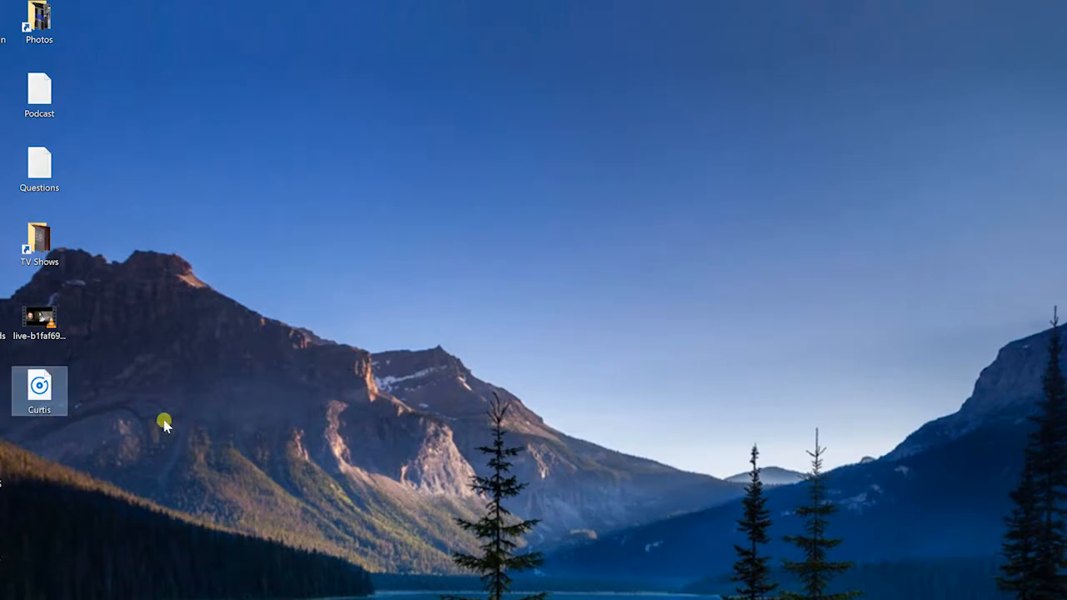
mouse_move(94, 574)
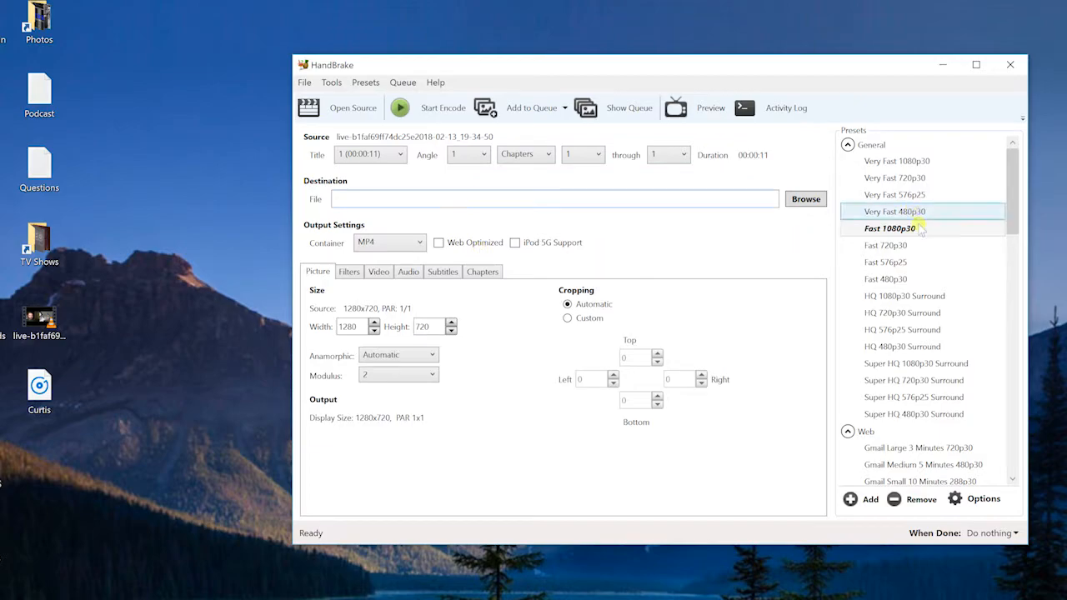
mouse_move(890, 228)
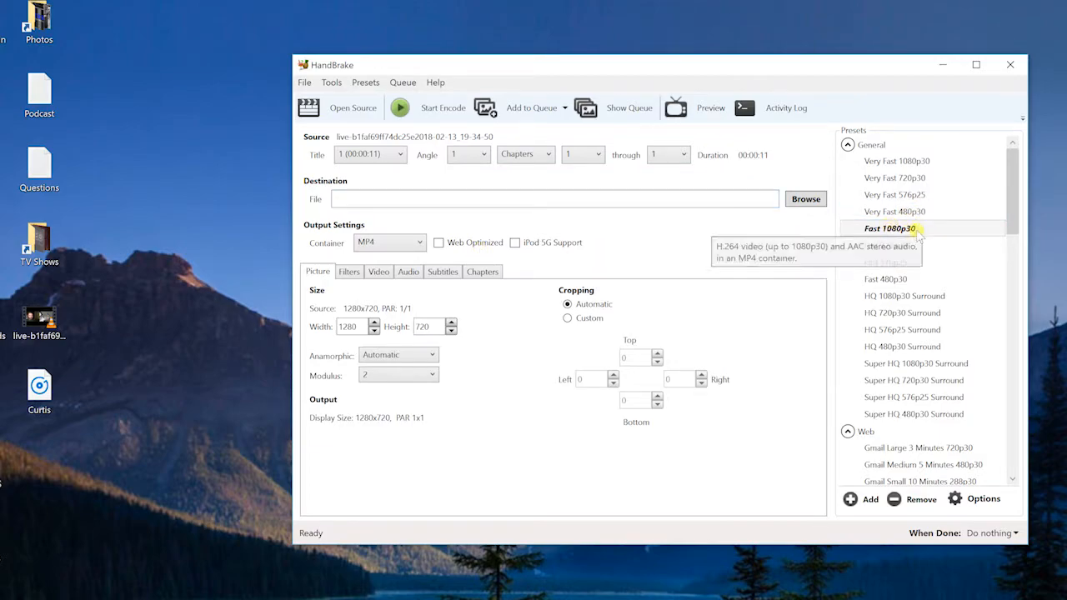
left_click(379, 271)
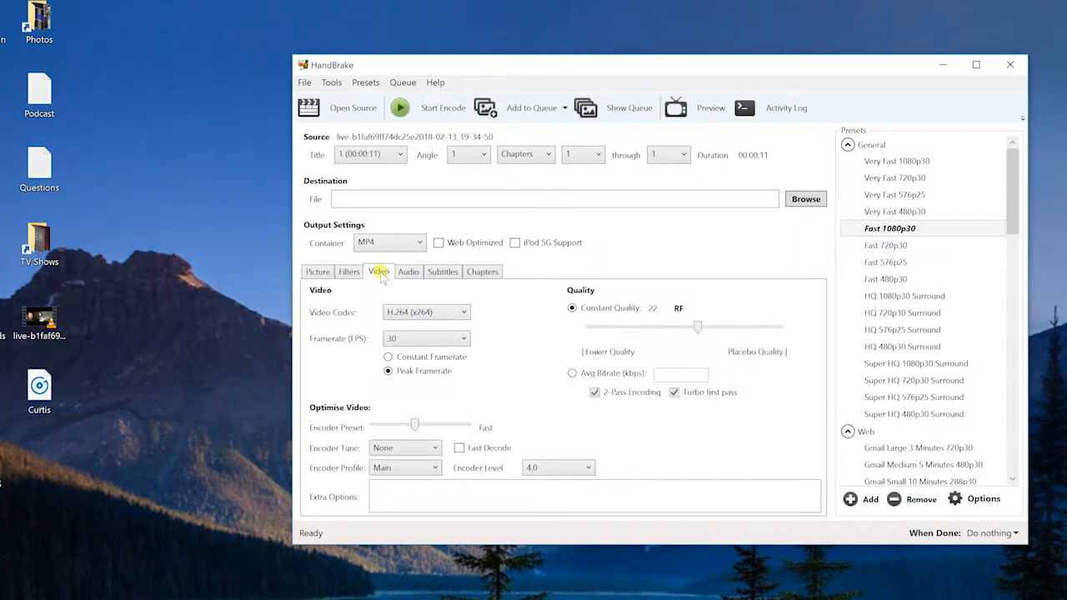
left_click(387, 357)
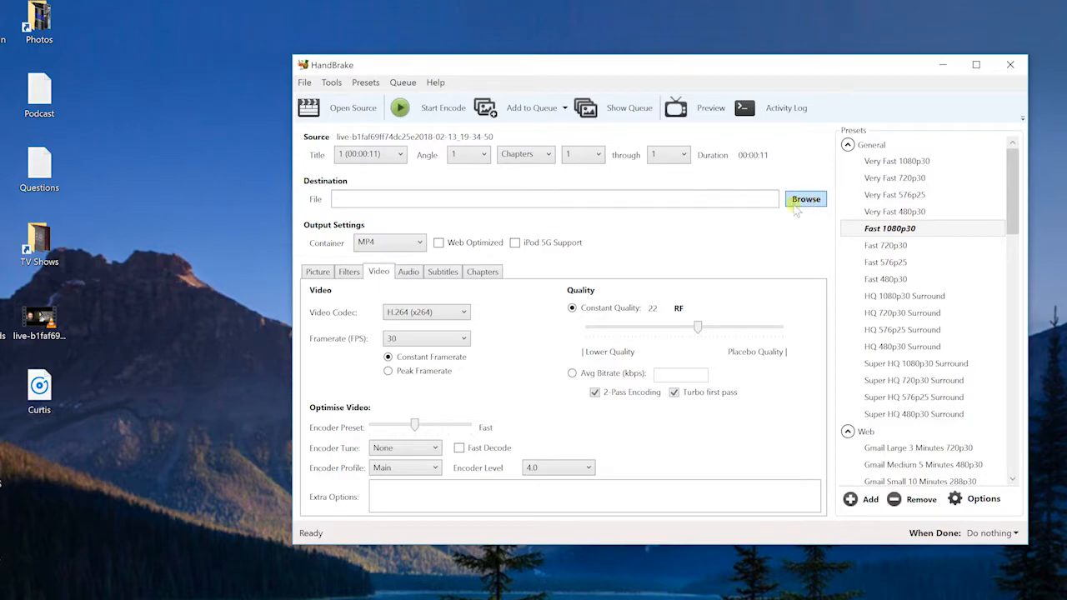
Save the output as Curtis.mp4 in Video Interviews\Feb 10 & 12 and start the encode
left_click(805, 198)
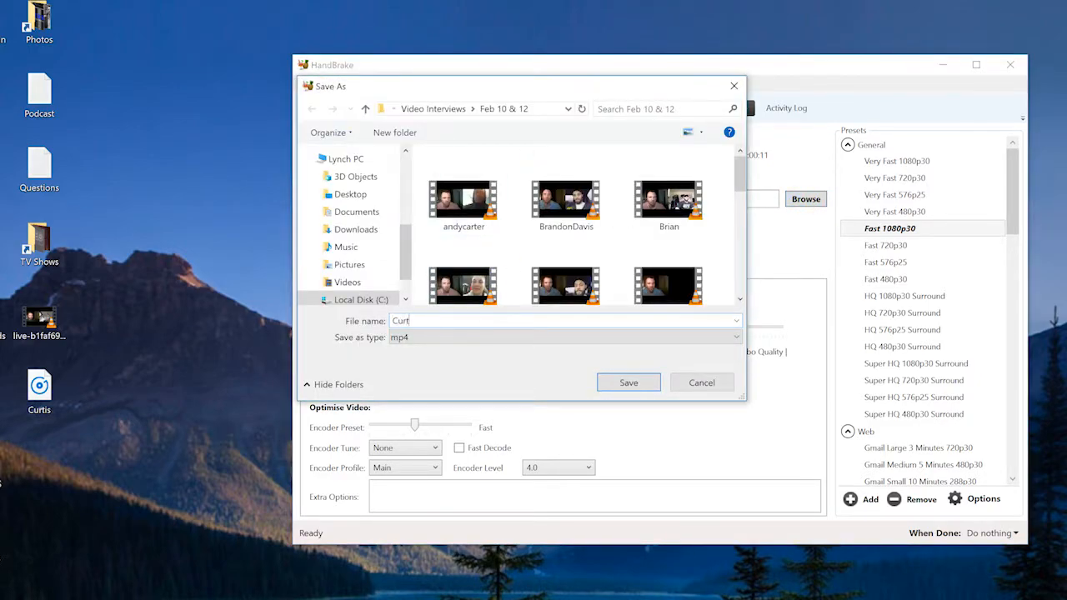
left_click(626, 382)
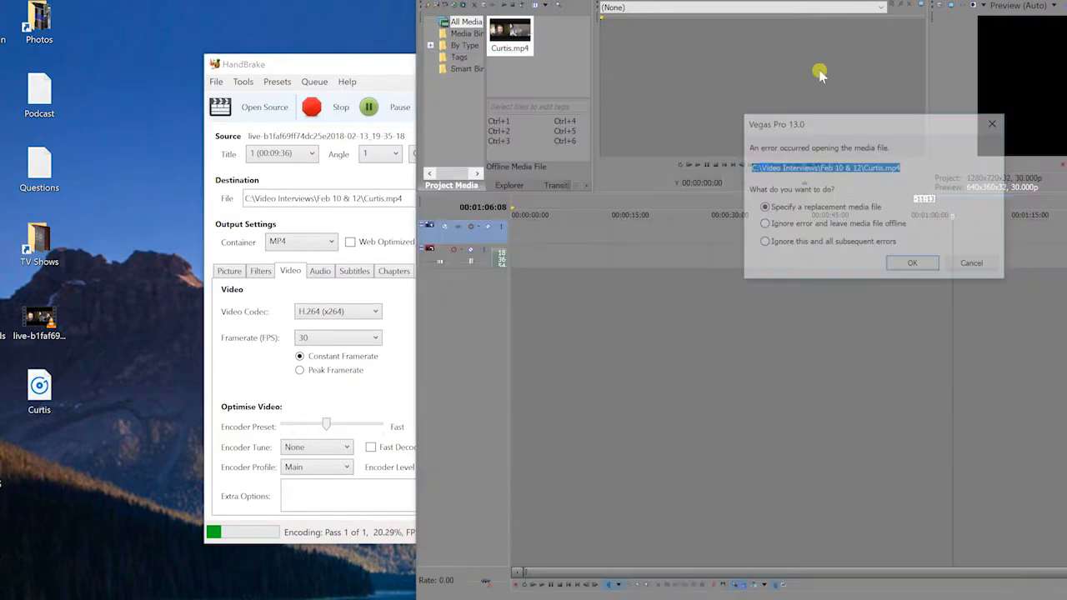
left_click(912, 263)
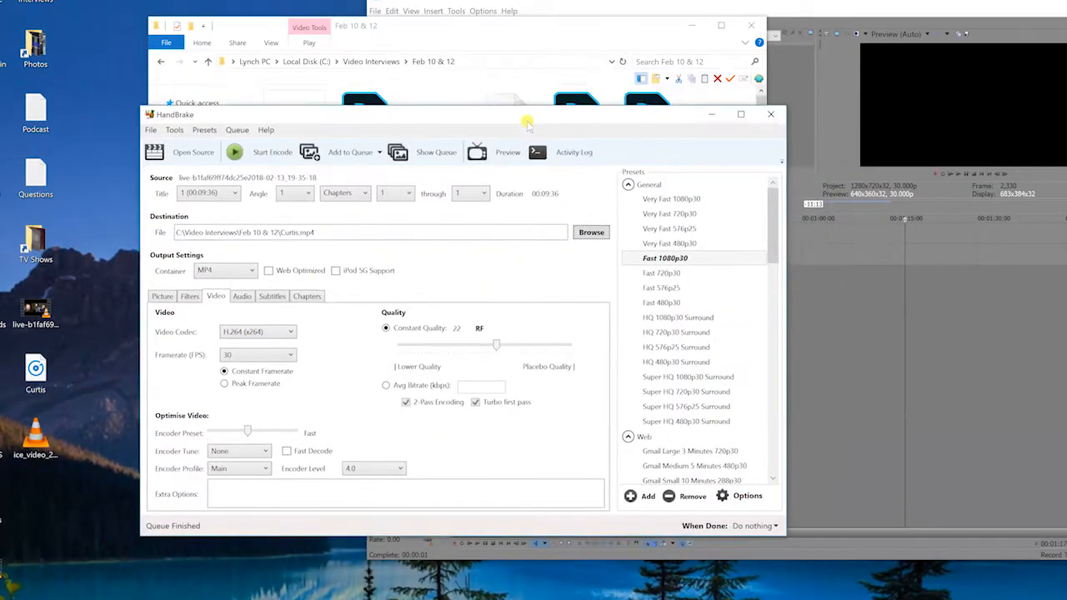
Bring VEGAS Pro to the front and select the camera's audio event on the timeline
left_click(500, 25)
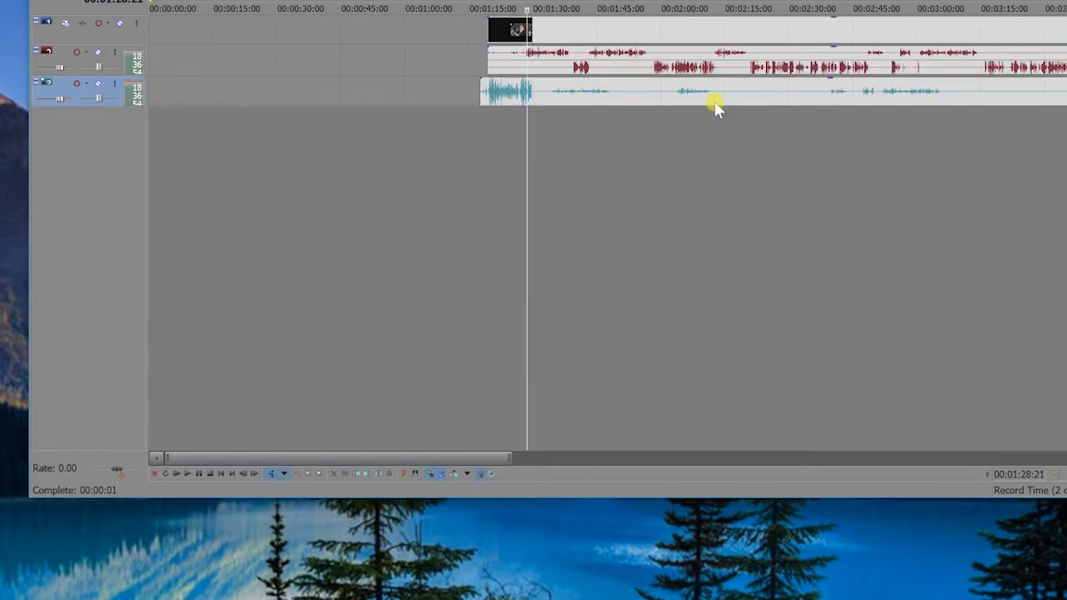
left_click(719, 108)
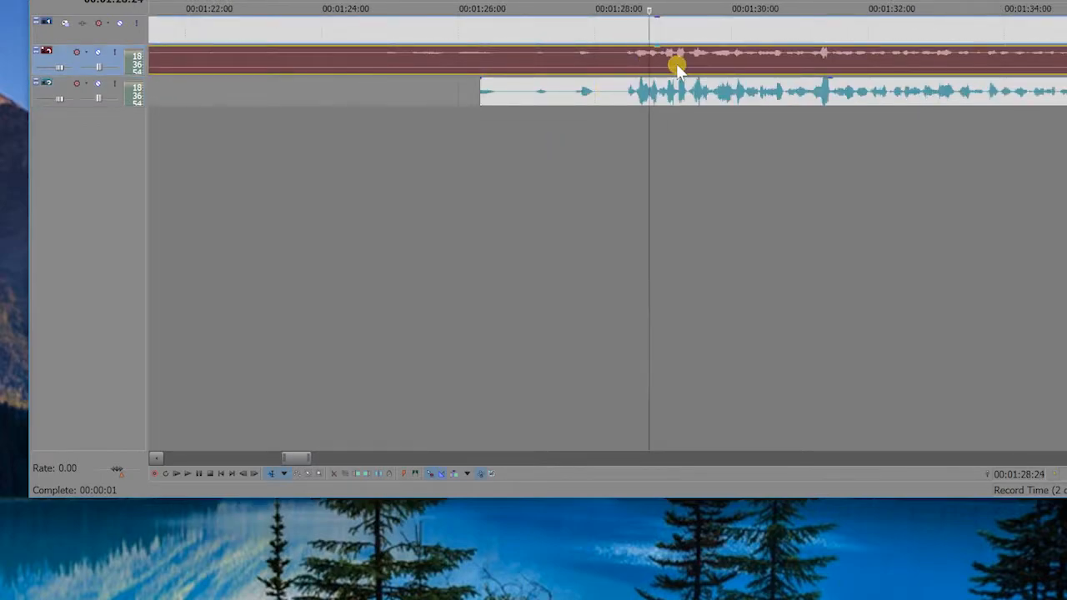
Delete the camera audio event so only the separately recorded track remains
right_click(676, 65)
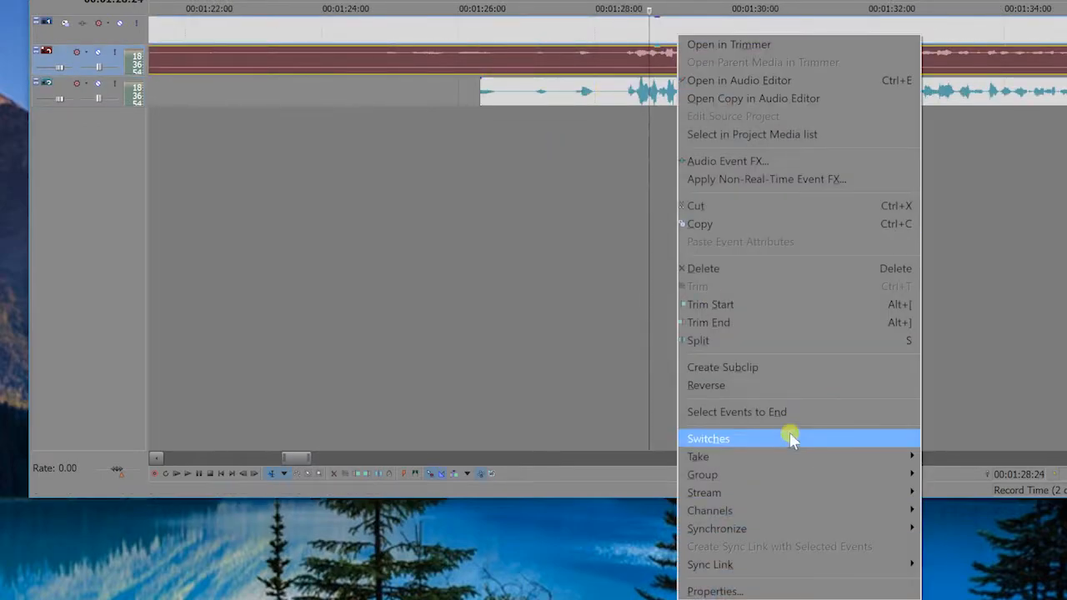
mouse_move(711, 510)
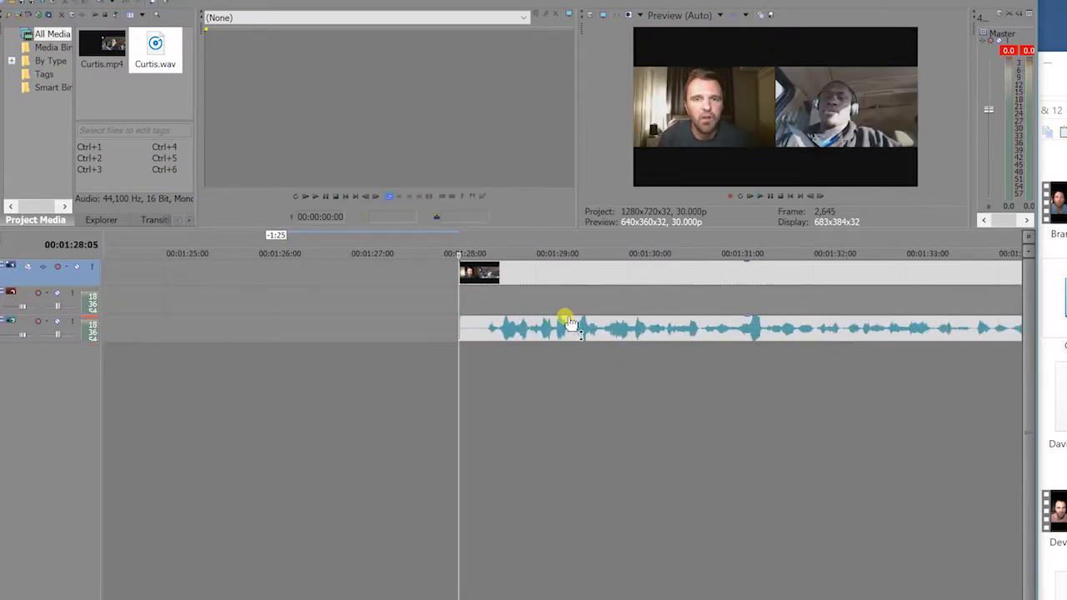
Set a loop region spanning the whole cut-up interview on the timeline
left_click(571, 330)
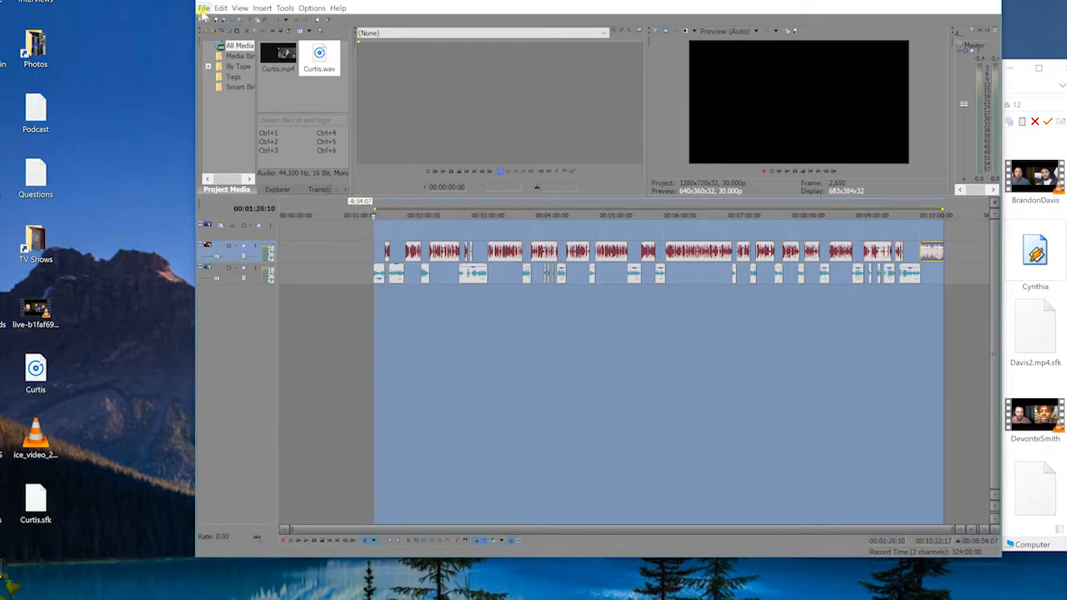
Start a Render As and browse Desktop > Video Interviews > Feb 10 & 12 before backing out of the folder window
left_click(203, 7)
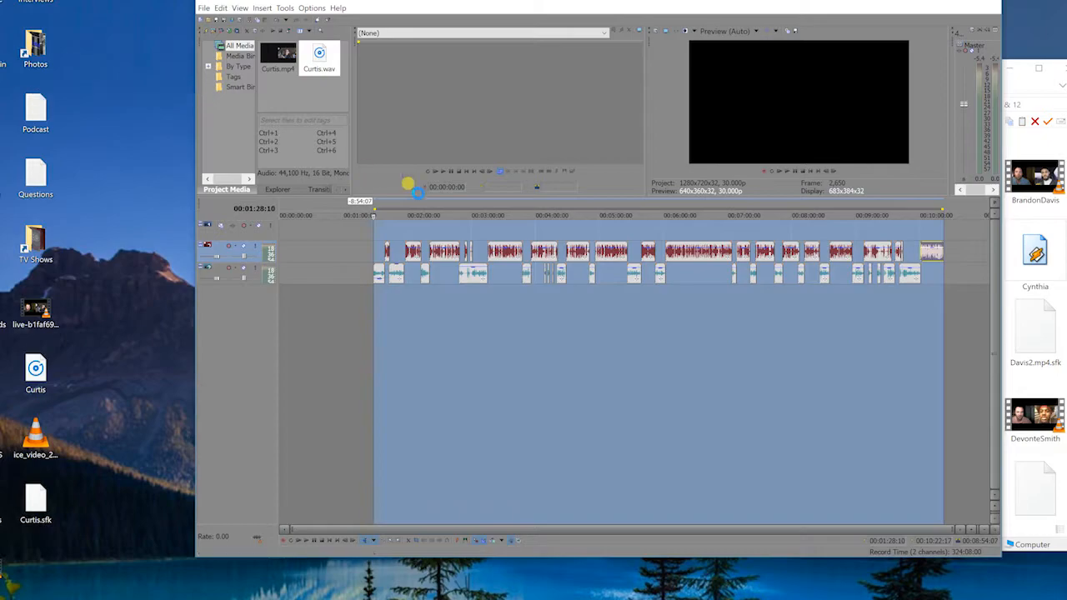
left_click(204, 6)
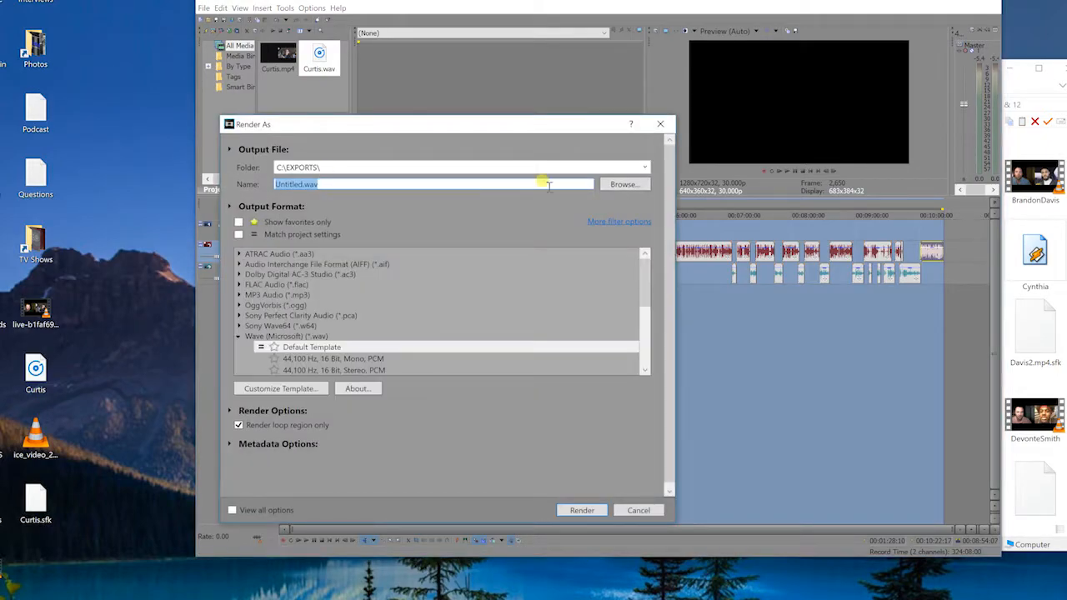
left_click(624, 184)
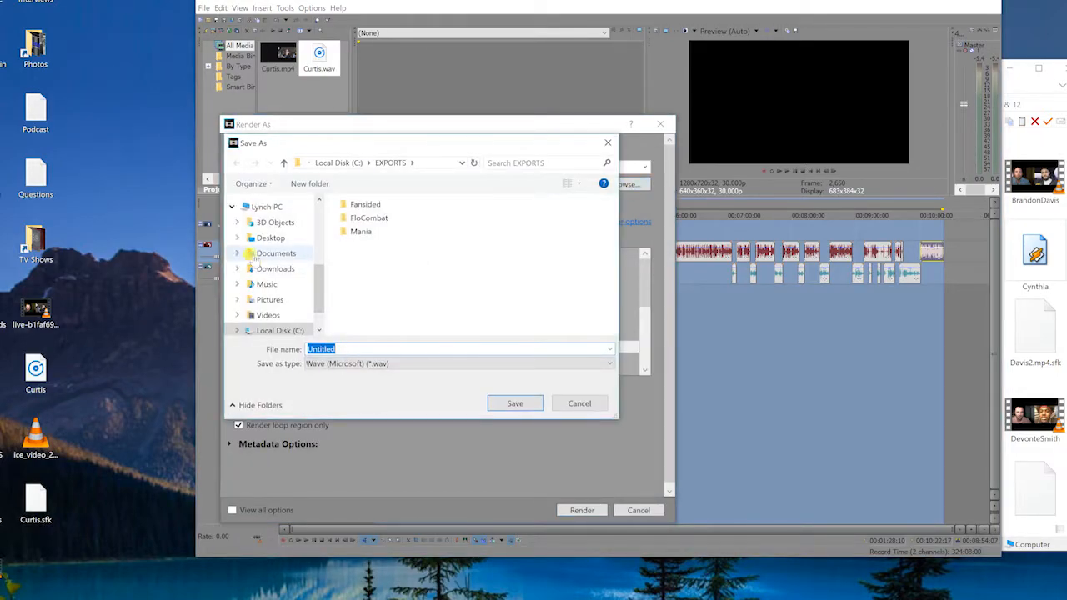
left_click(271, 236)
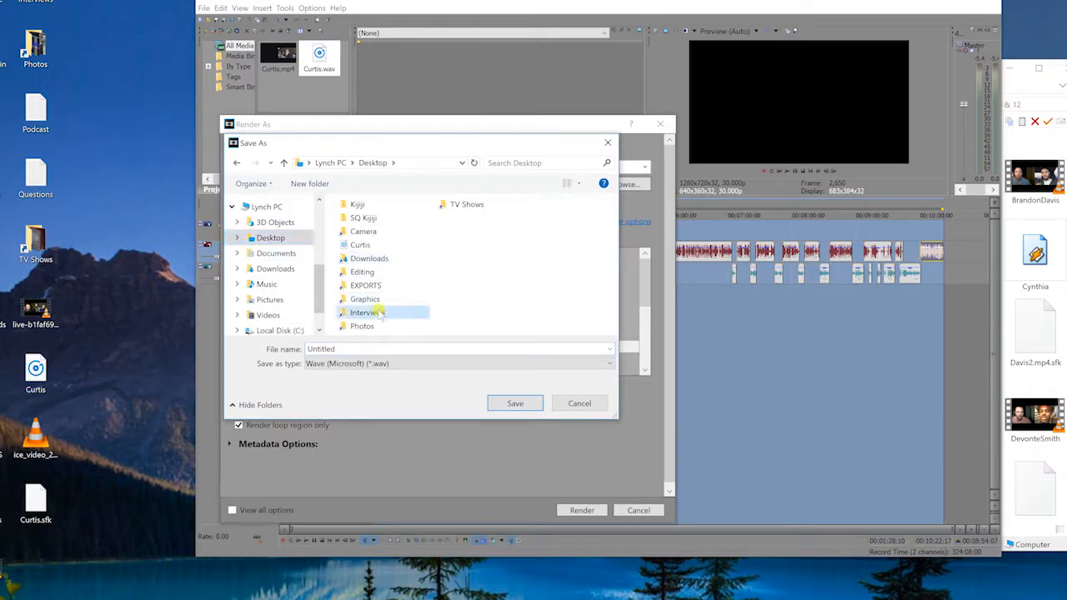
double_click(364, 312)
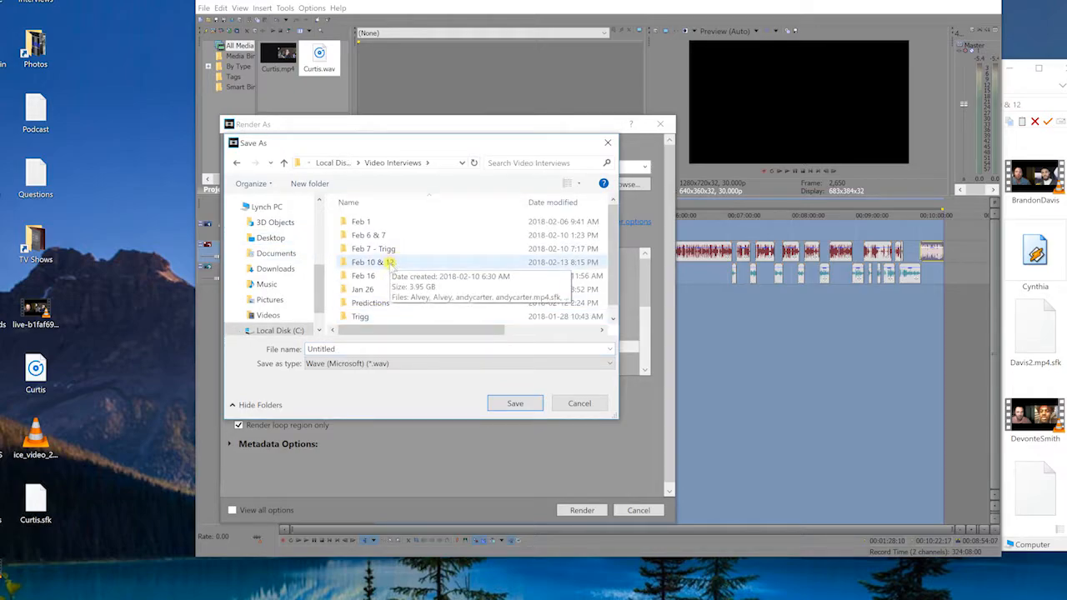
double_click(367, 261)
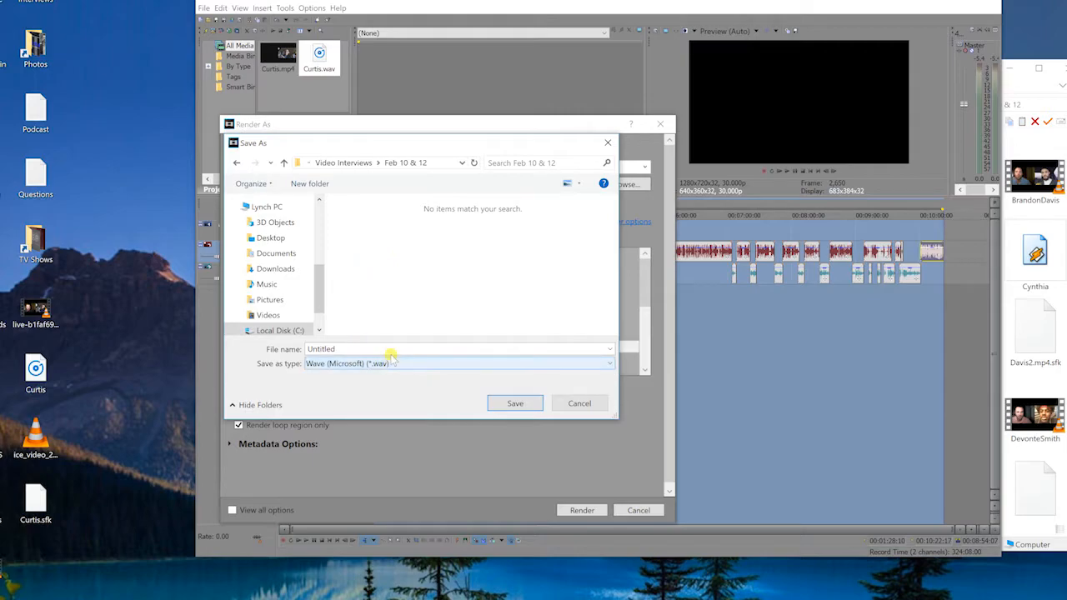
left_click(579, 402)
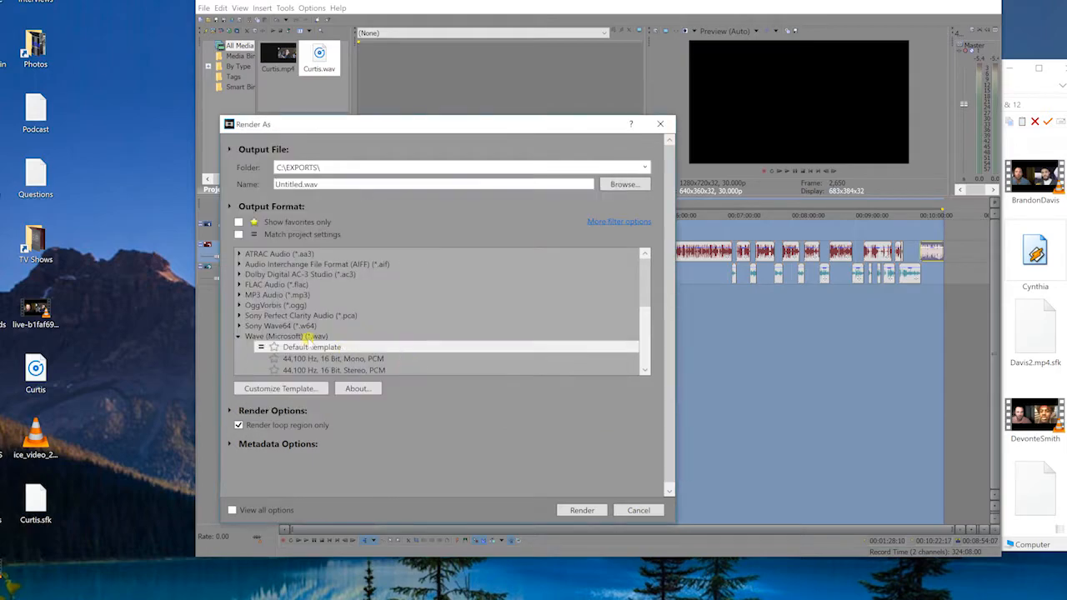
Render the edit as a 128 Kbps MP3 named Curtis.mp3 into the Feb 10 & 12 folder
left_click(240, 295)
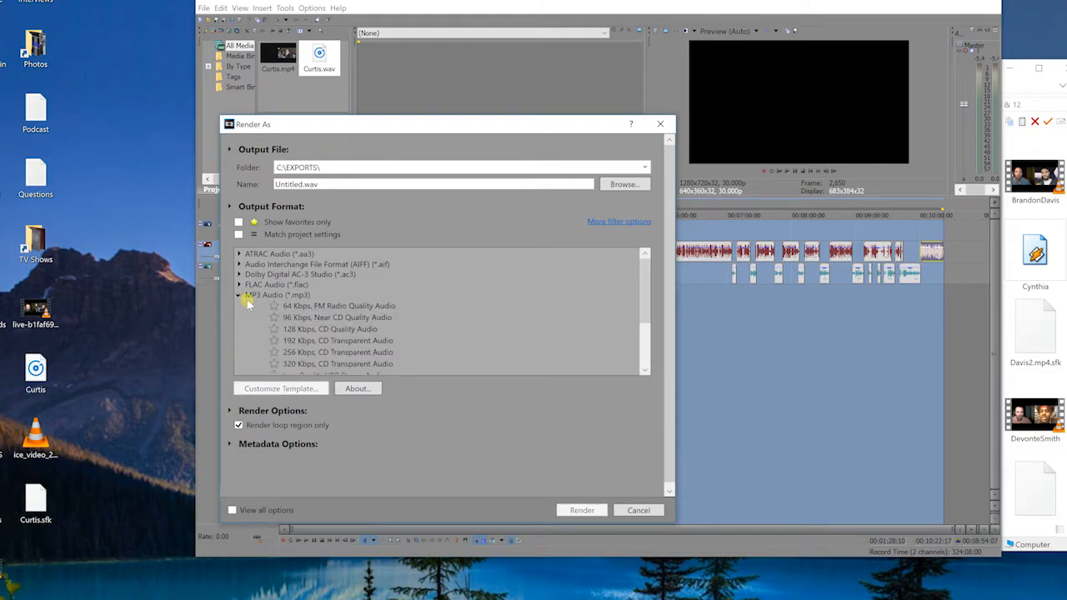
left_click(624, 184)
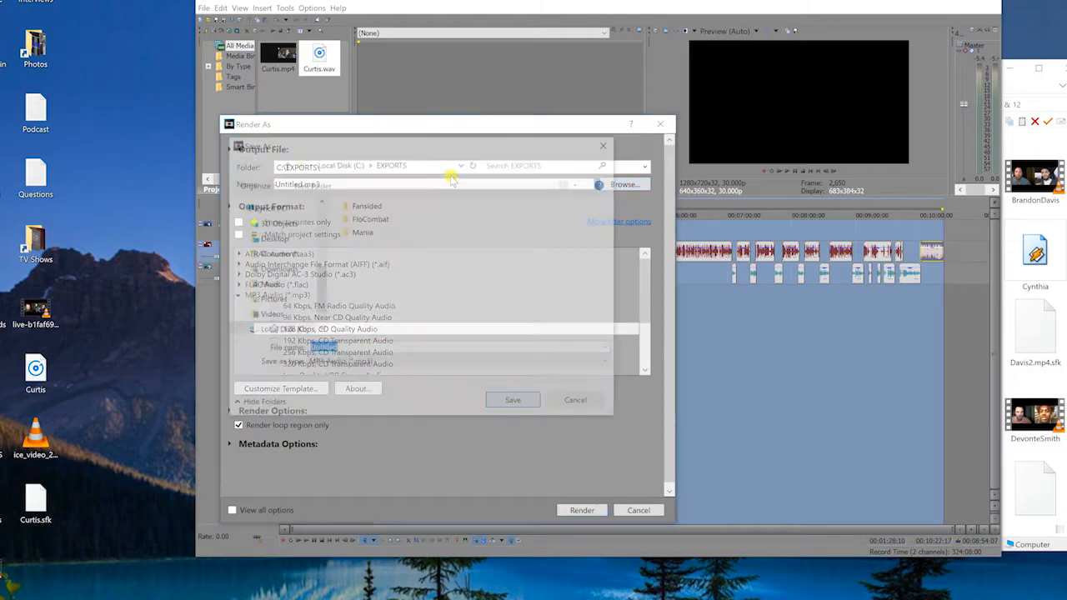
left_click(624, 184)
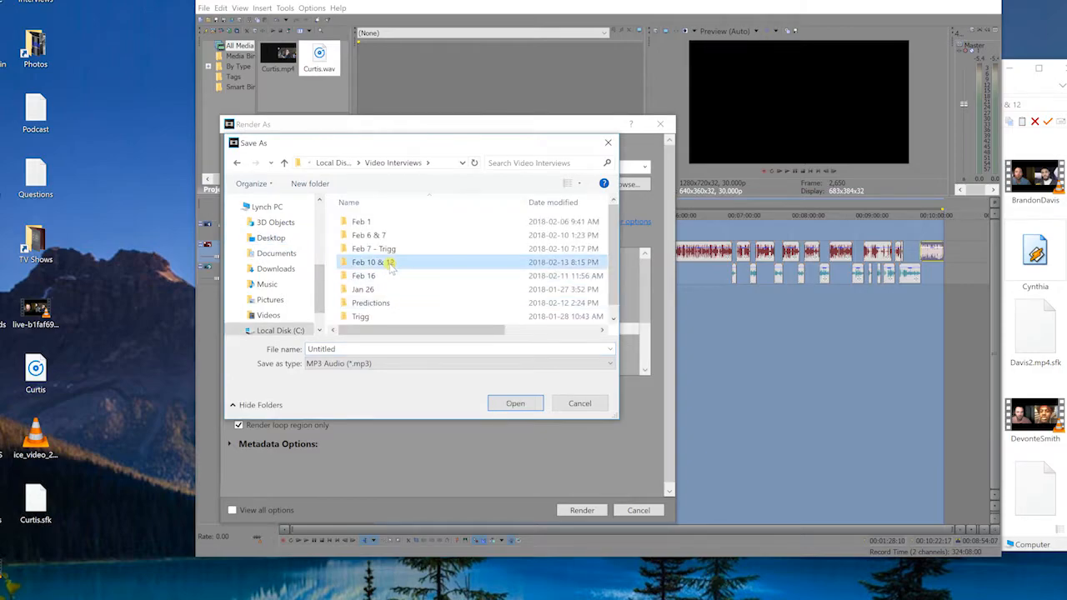
double_click(374, 262)
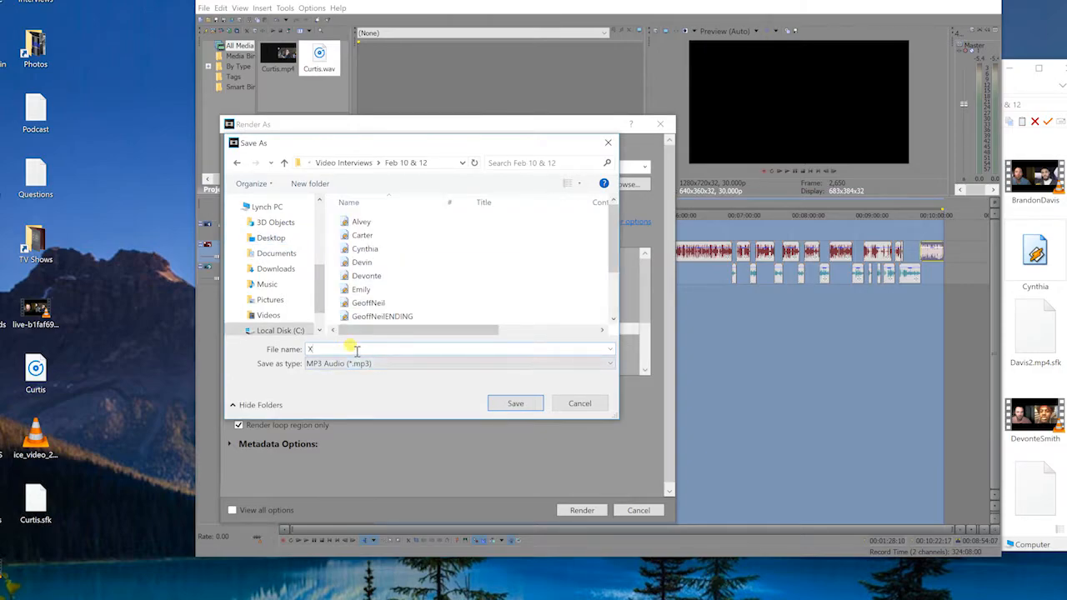
left_click(516, 402)
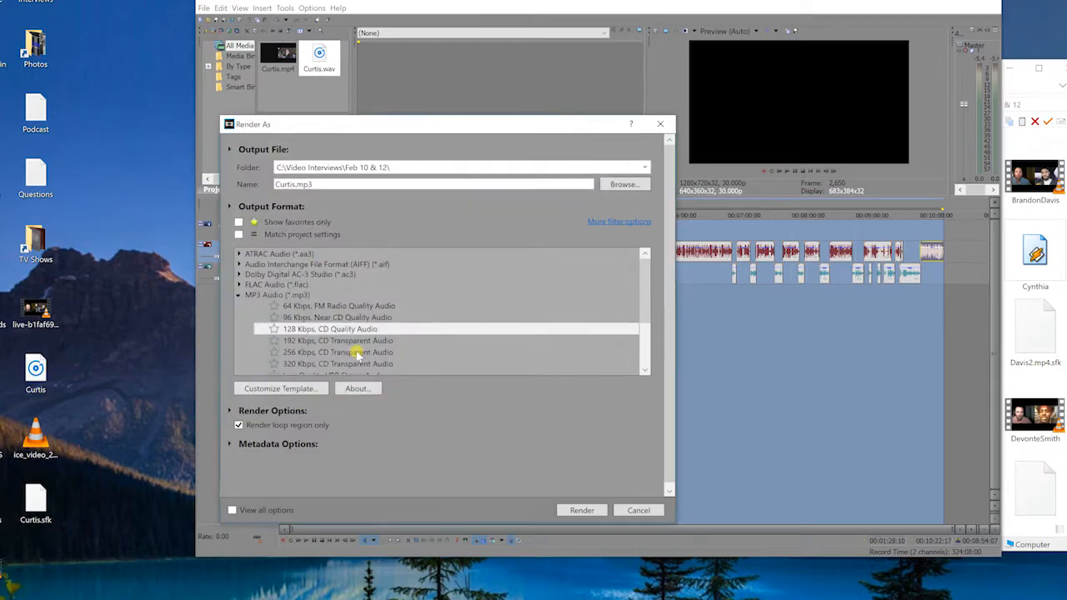
left_click(582, 511)
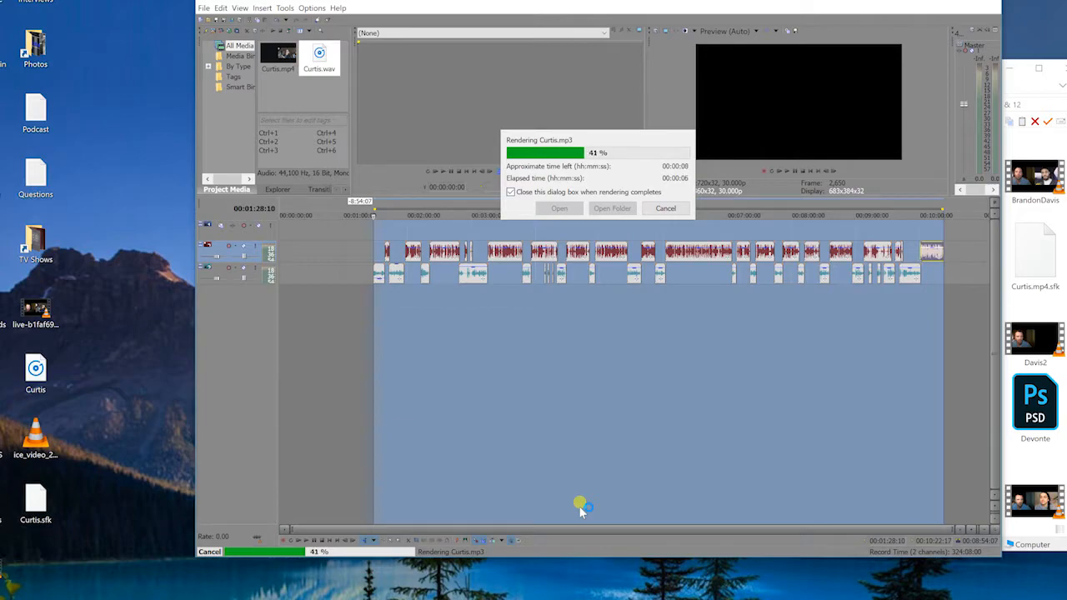
mouse_move(598, 490)
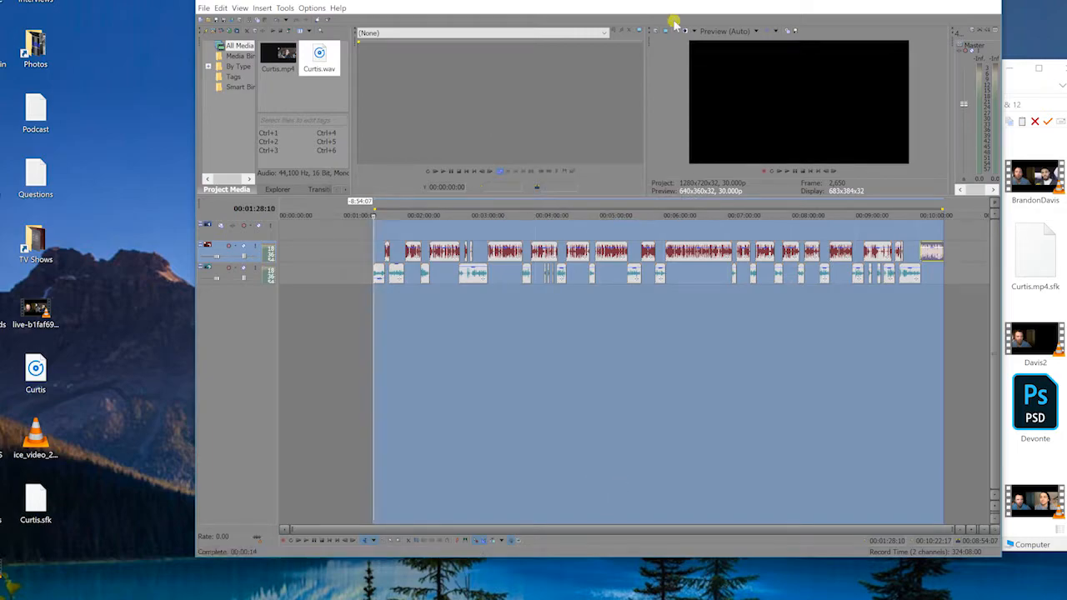
mouse_move(442, 325)
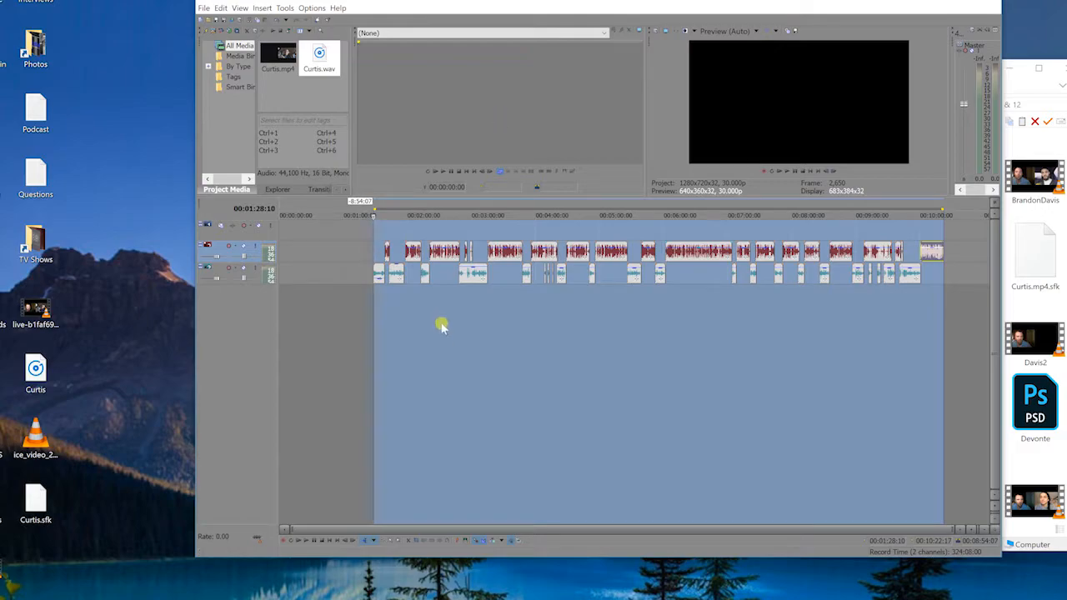
mouse_move(449, 332)
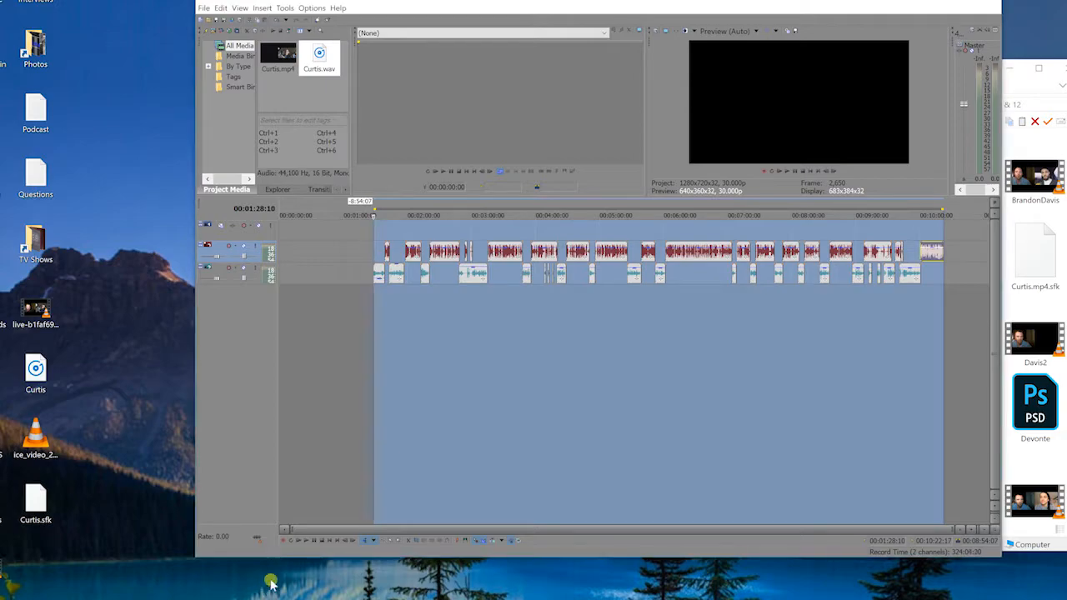
mouse_move(333, 370)
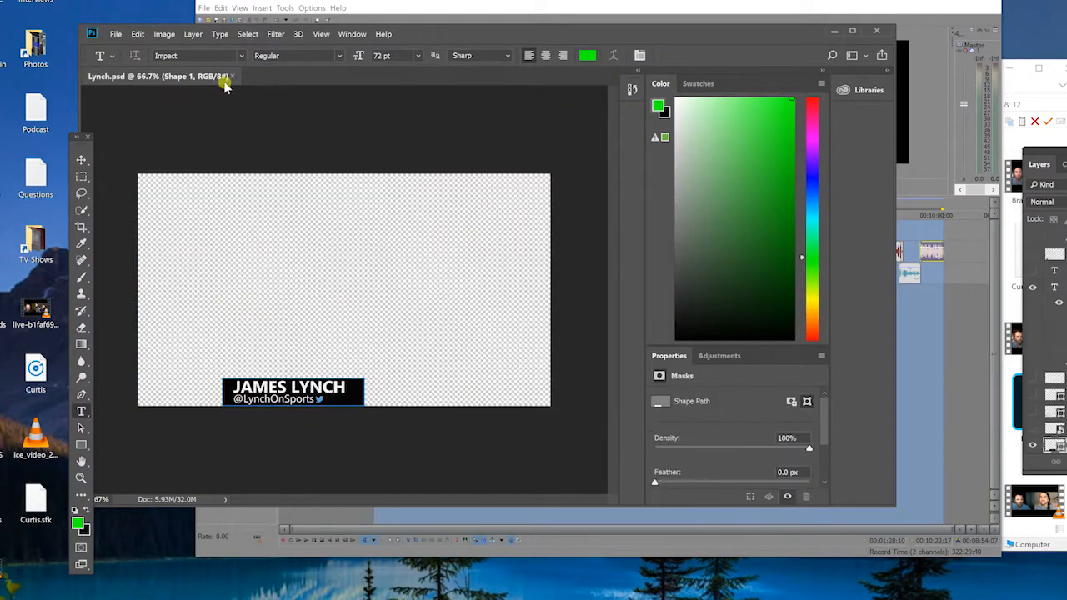
Browse File > Open to Elements > Graphics > Fansided and choose the FansidedKey PSD
left_click(115, 34)
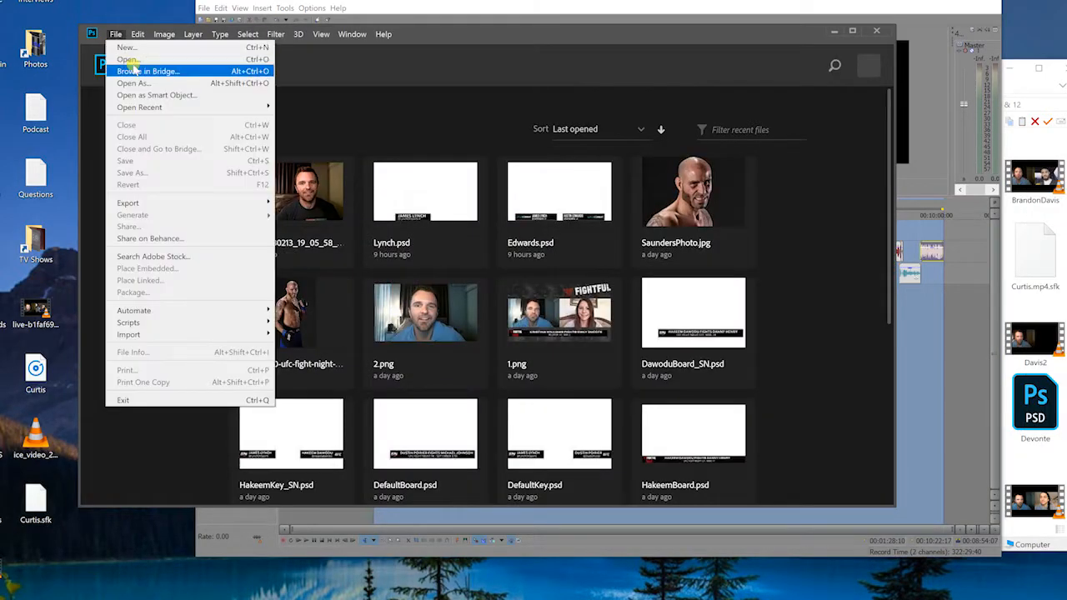
left_click(127, 60)
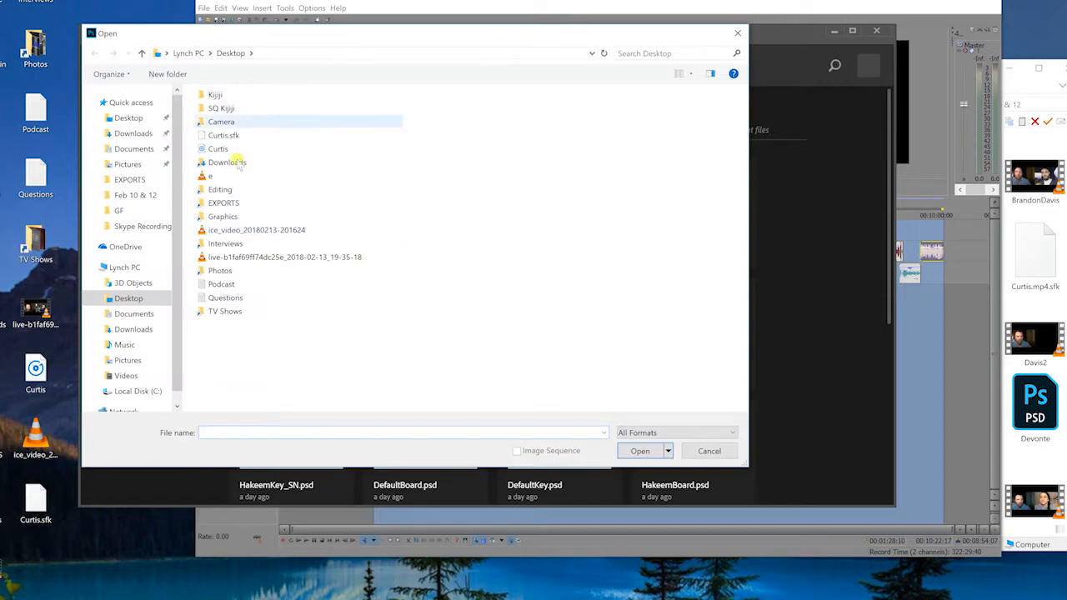
double_click(223, 217)
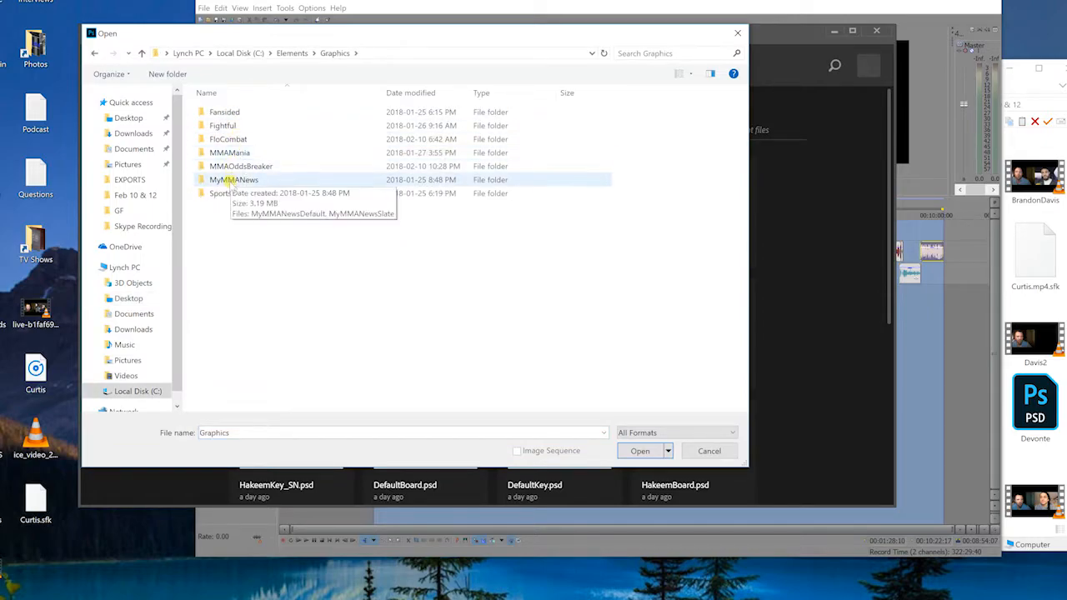
double_click(224, 112)
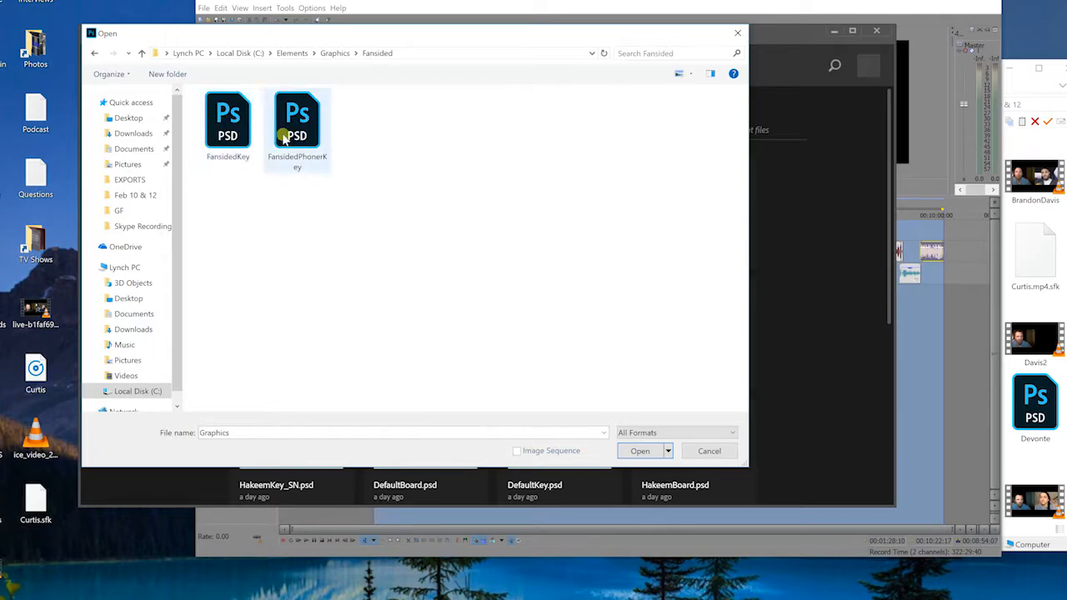
left_click(226, 117)
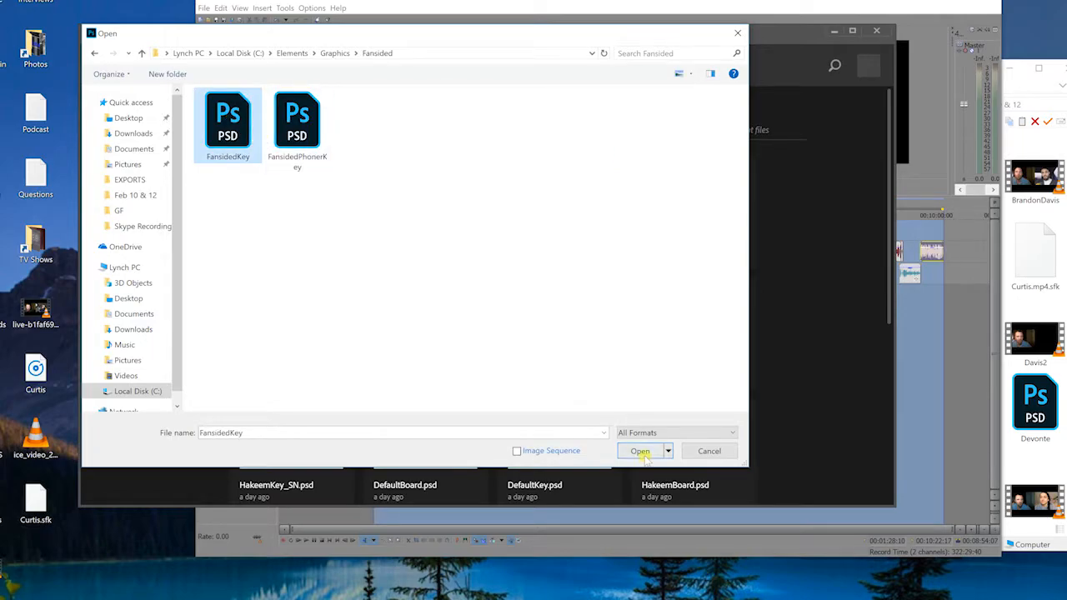
Open FansidedKey and replace the right-hand guest name RAPHAEL ASSUNCAO with CURTIS MILLENDER
left_click(640, 450)
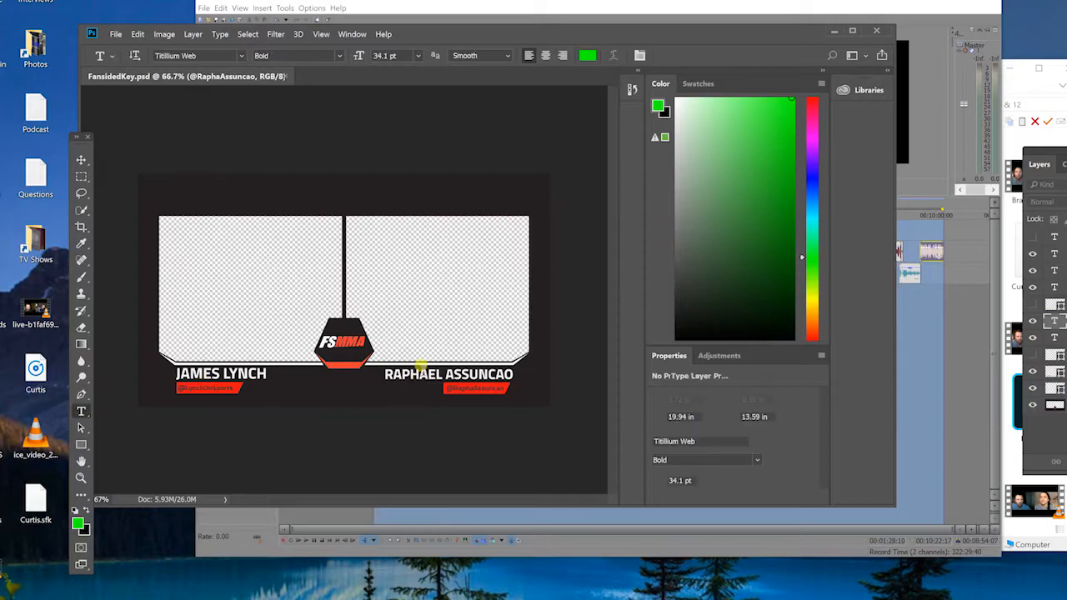
left_click(449, 373)
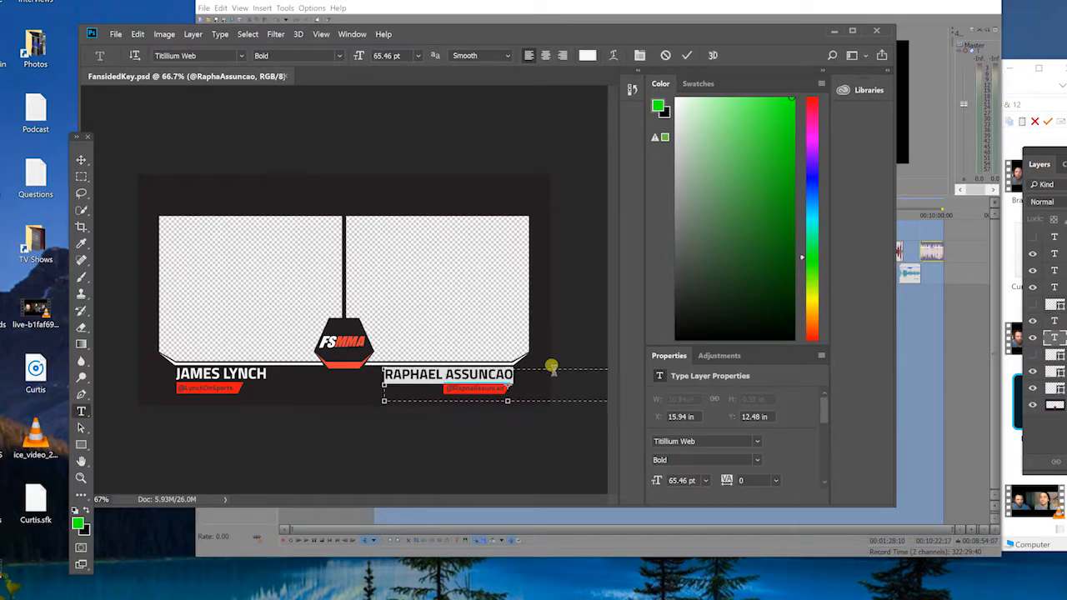
type("CURTIS MILLENDER")
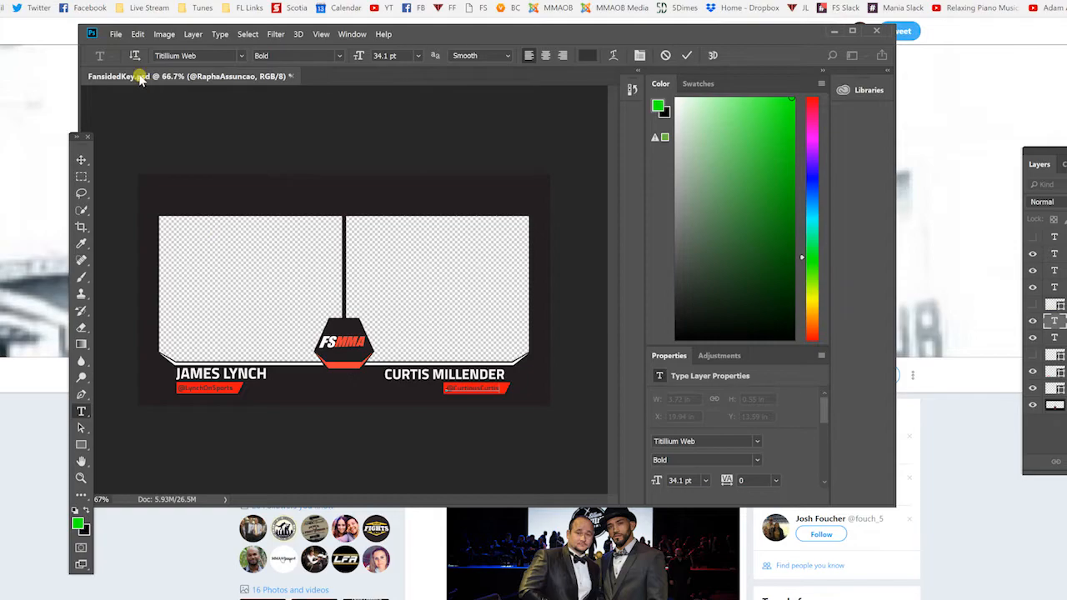
left_click(117, 34)
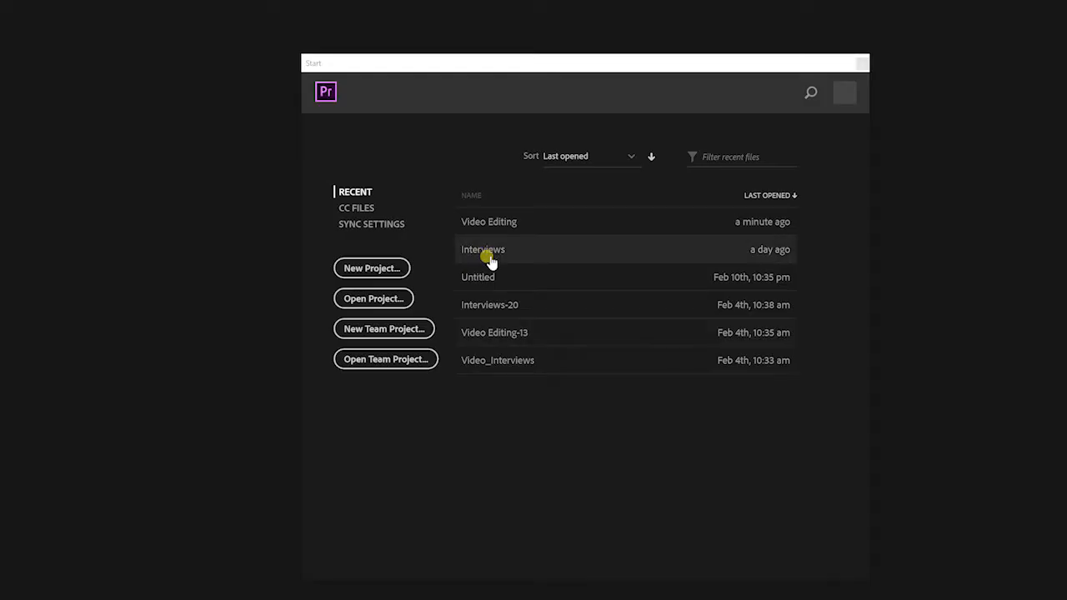
Open the Interviews project from Recent and browse its dated interview bins in the Project panel
double_click(483, 250)
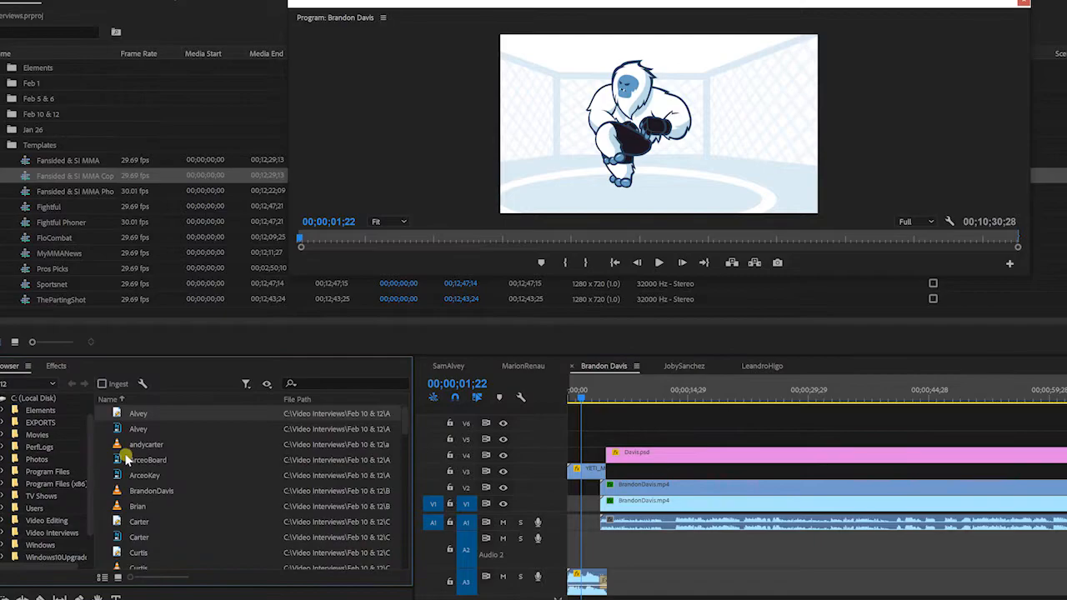
right_click(125, 460)
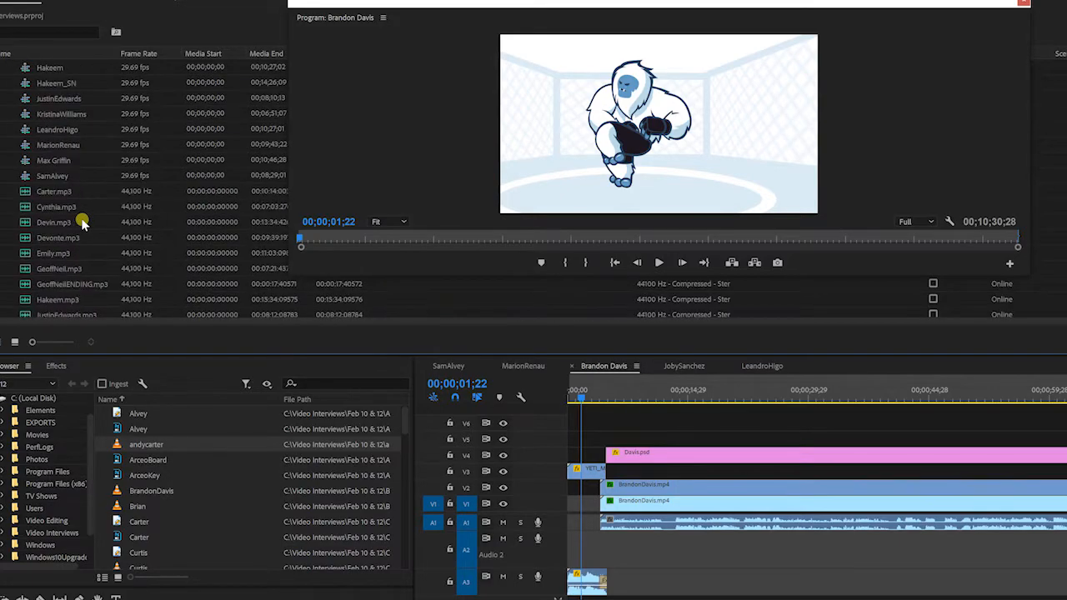
scroll("down", 3)
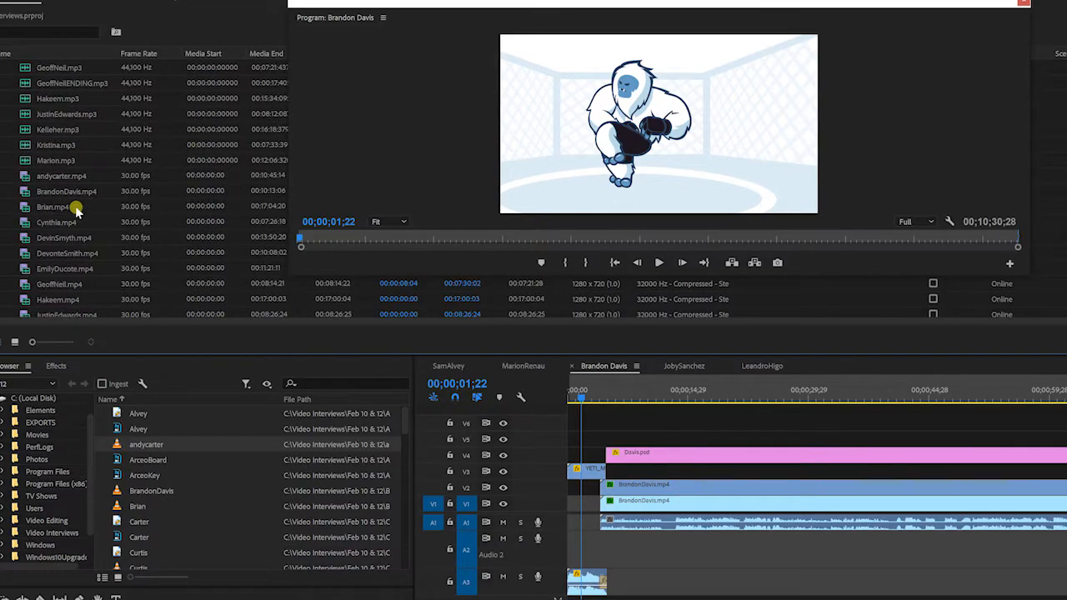
left_click(67, 190)
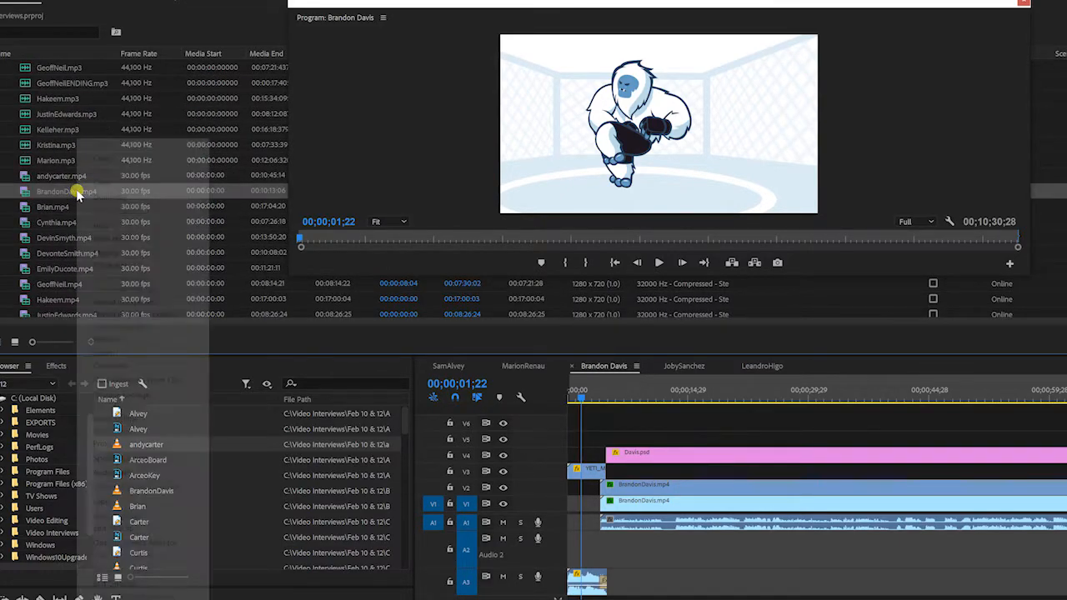
right_click(80, 190)
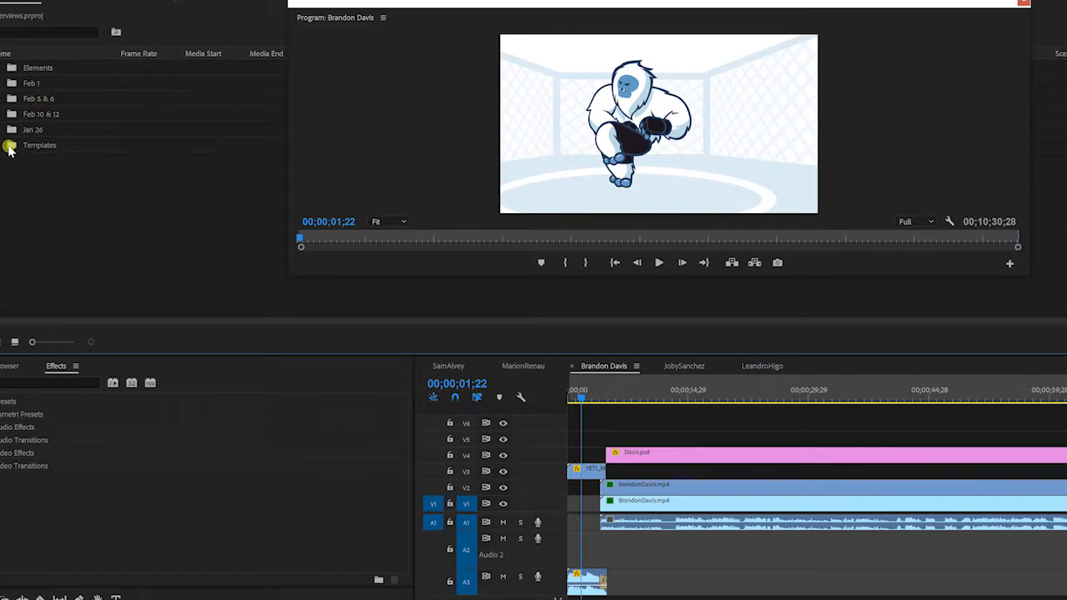
Duplicate the Fansided & SI MMA template sequence and rename the copy 'Curtis Millender'
left_click(10, 145)
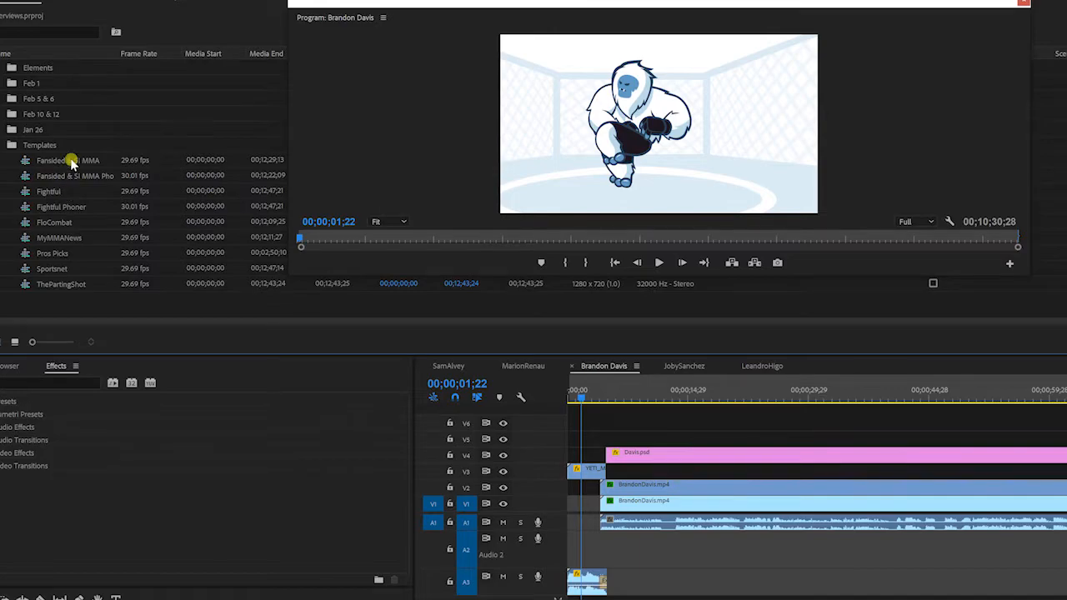
right_click(70, 160)
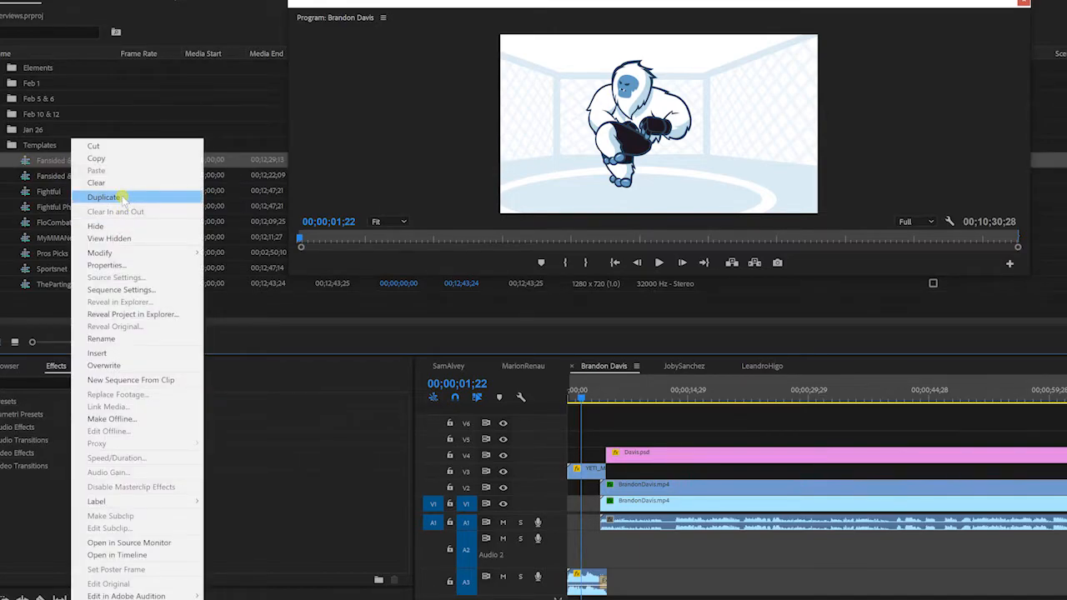
left_click(103, 197)
type("Curtis")
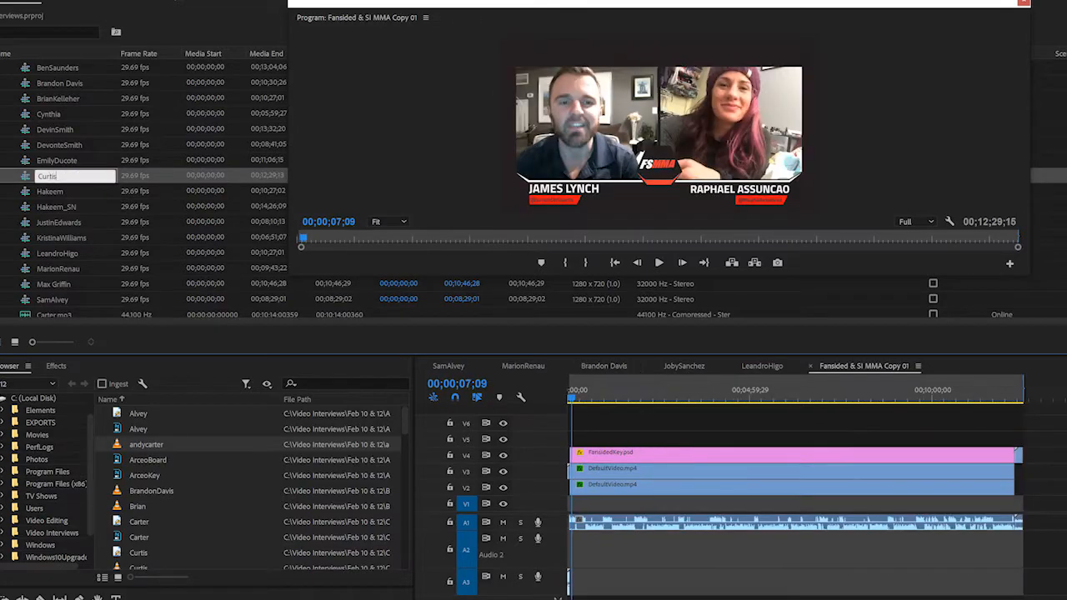
type("Millender")
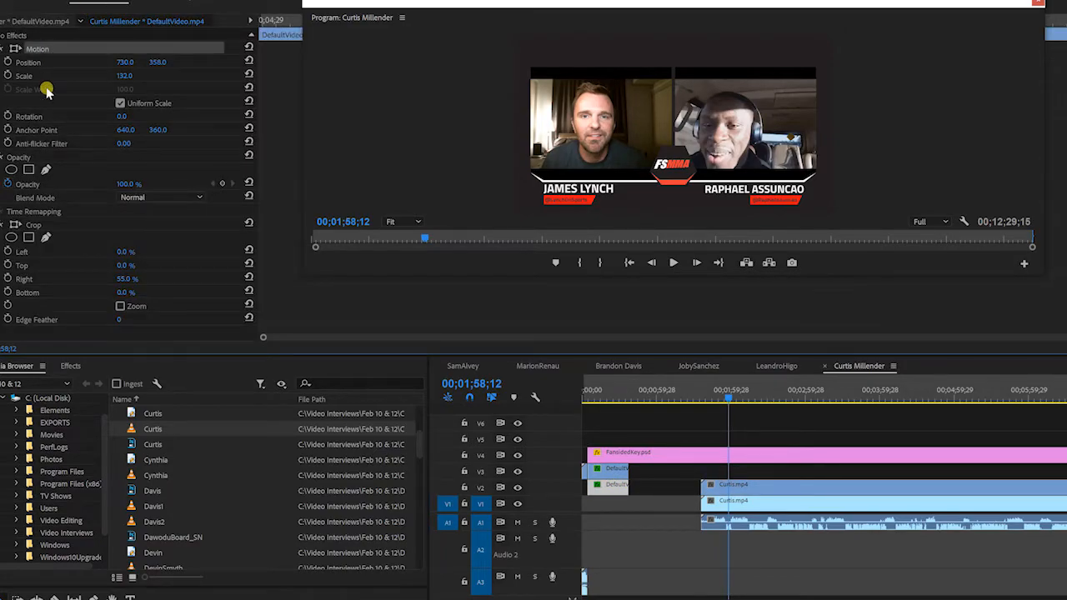
Bring up options on Curtis.mp4 to adjust its Position, Scale and Crop for the right frame
right_click(47, 90)
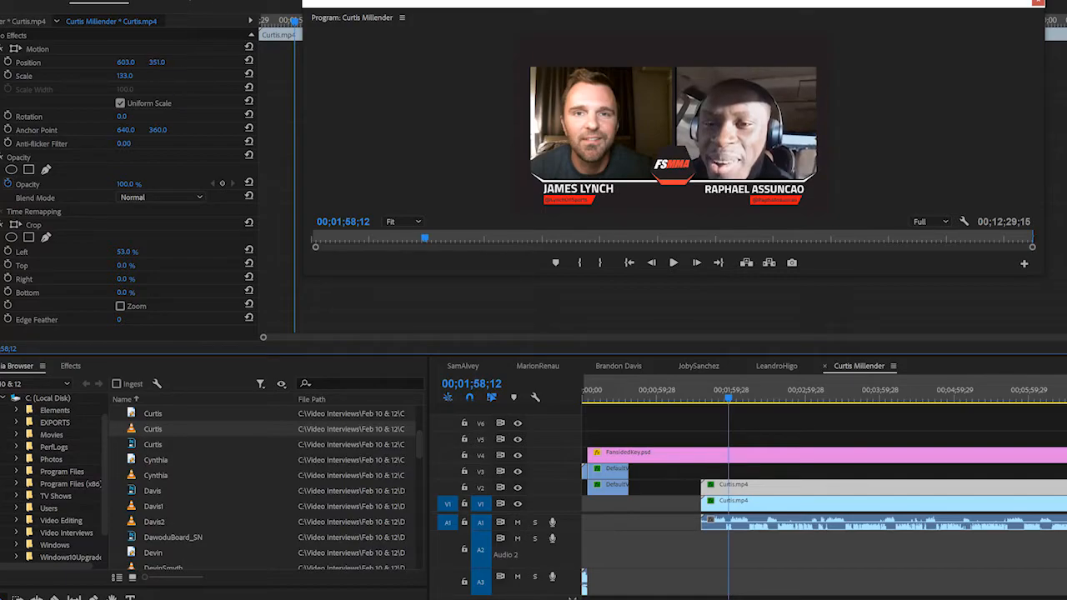
mouse_move(550, 125)
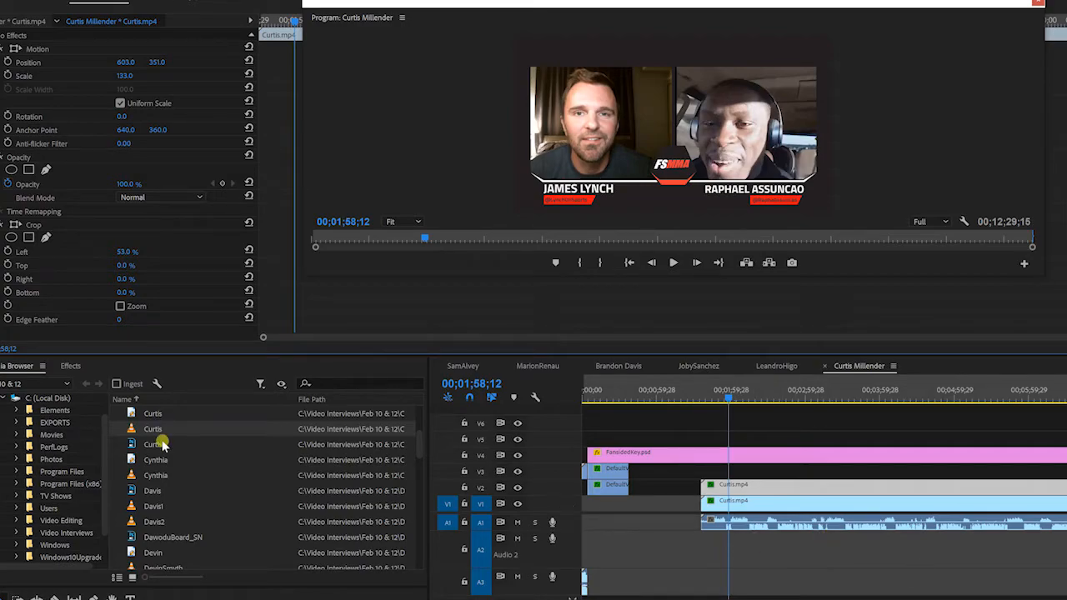
mouse_move(191, 480)
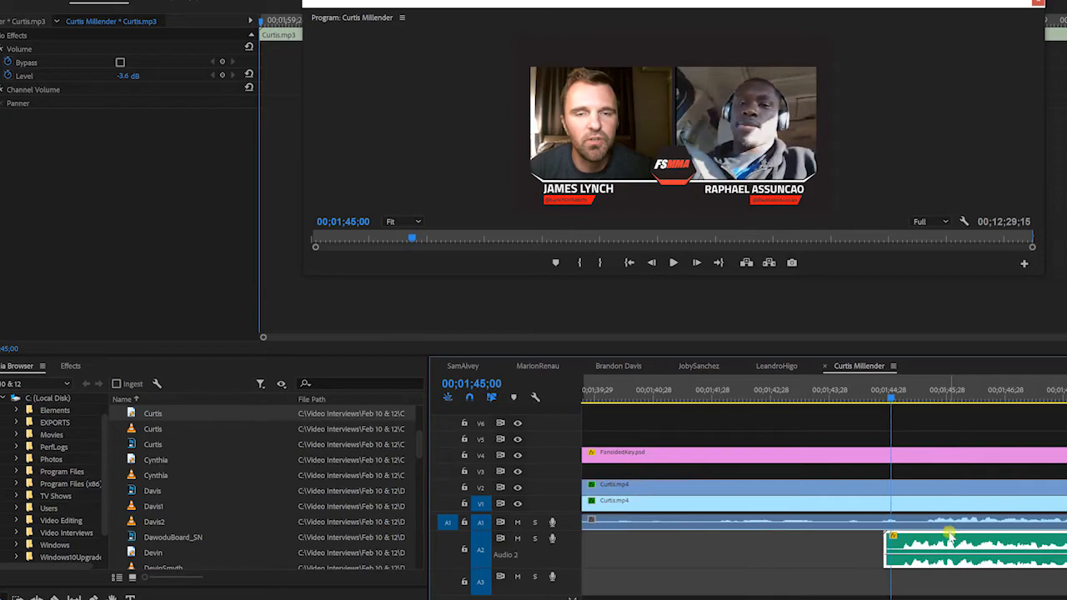
Slide Curtis.mp3 into sync with the Curtis video and scrub later to check alignment
left_click_drag(951, 547, 967, 547)
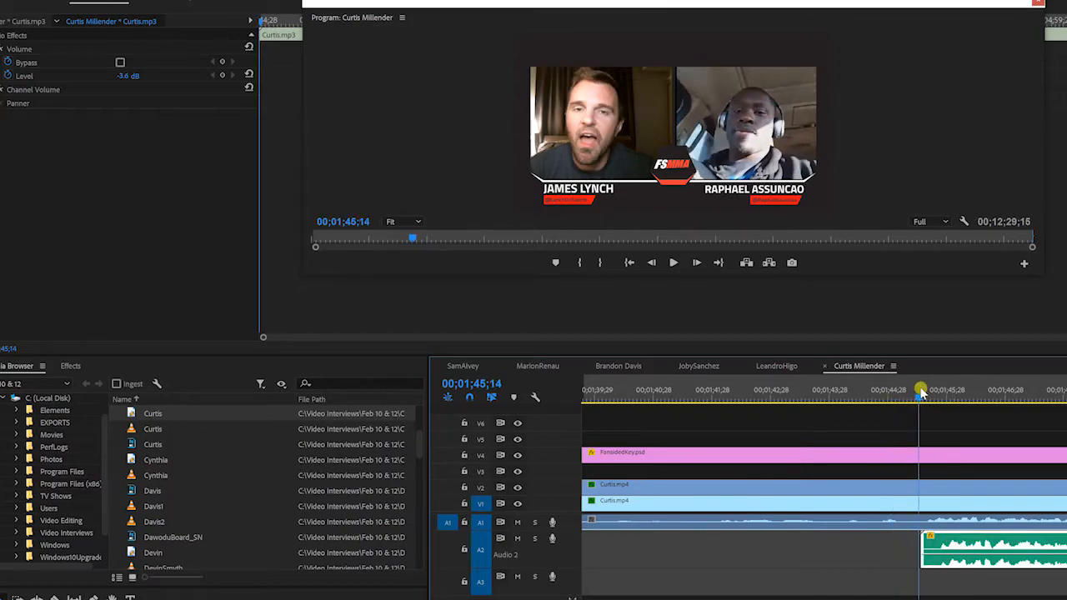
left_click(674, 263)
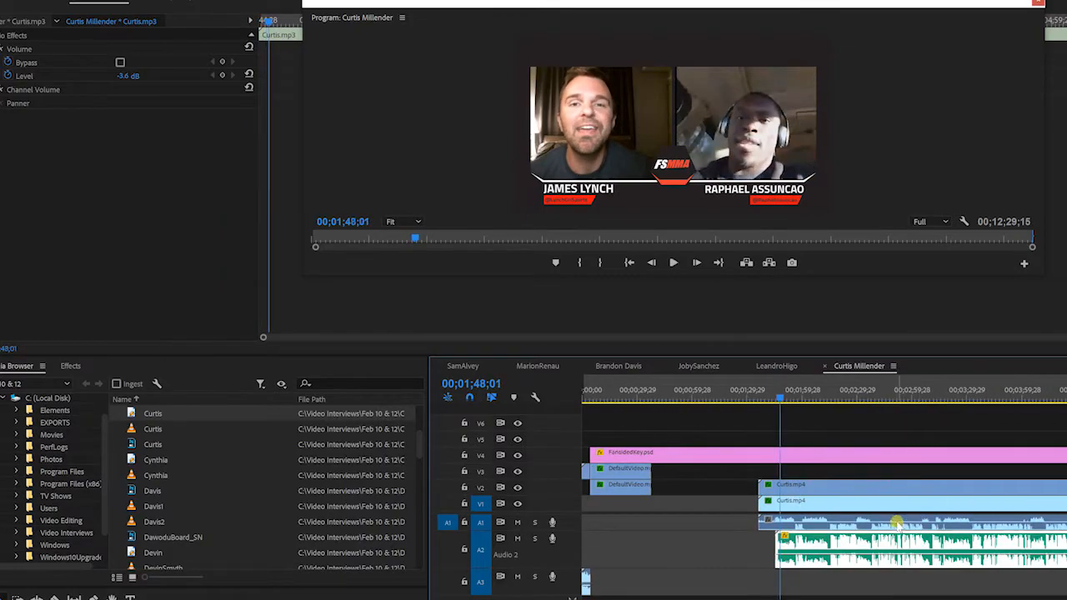
right_click(866, 401)
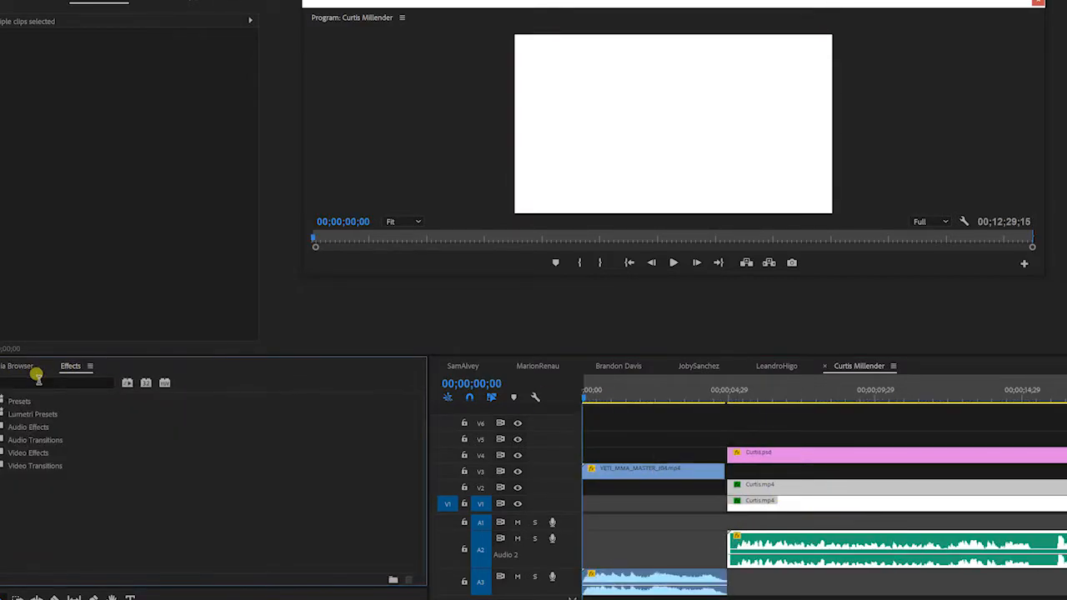
Search Effects for 'fade' and place Exponential Fade at the intro–Curtis junction
type("fade")
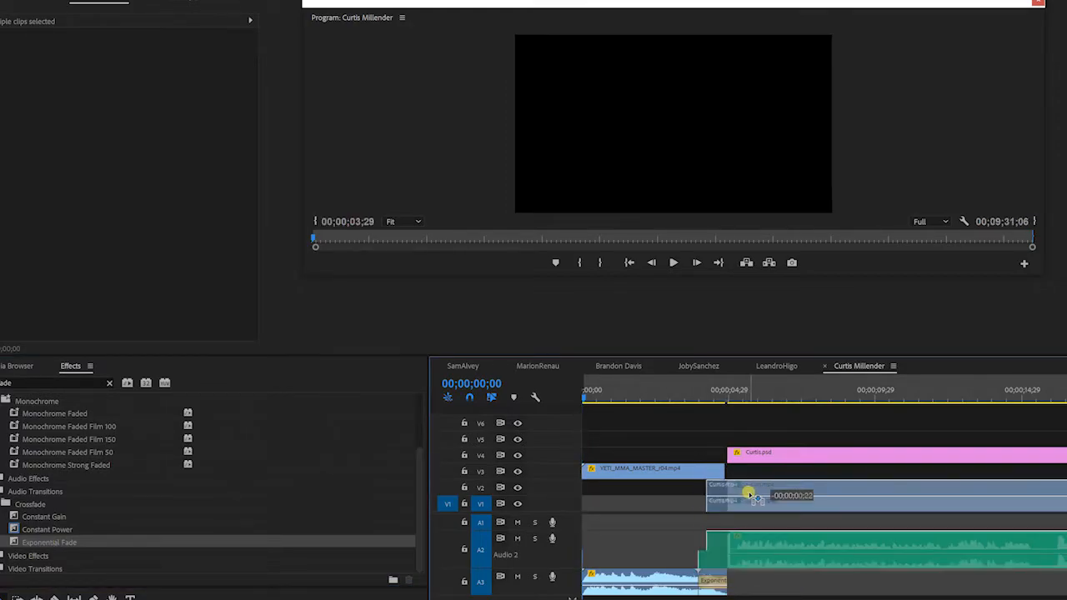
left_click(673, 264)
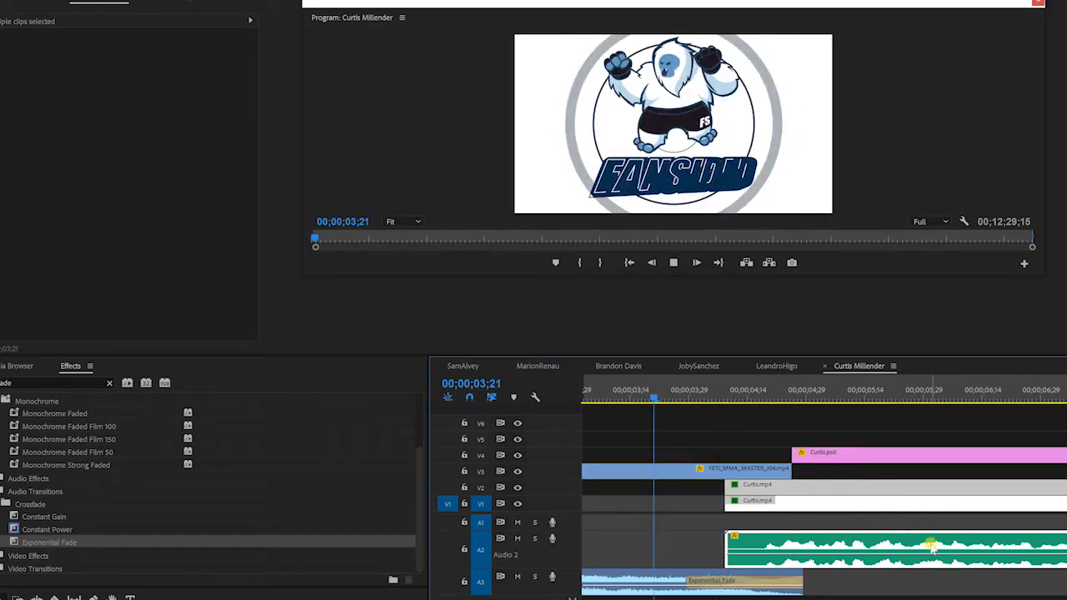
Move the playhead to the sequence's final frame at 00;09;11;01
left_click(880, 399)
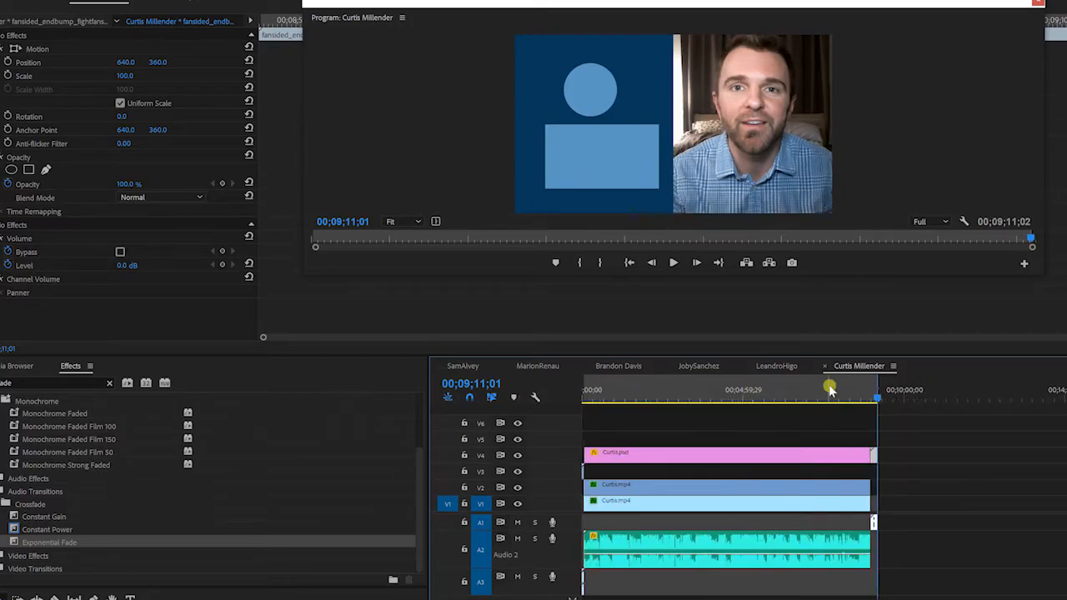
Scrub to a frame around 7:56 showing both labelled guests for the thumbnail
left_click_drag(830, 390, 644, 390)
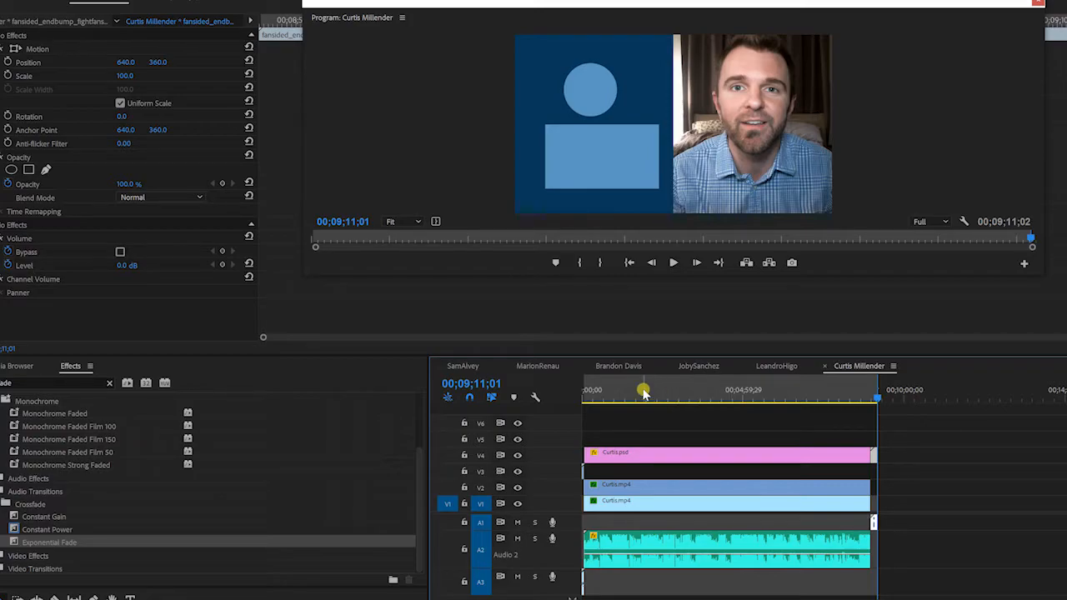
left_click_drag(644, 391, 732, 407)
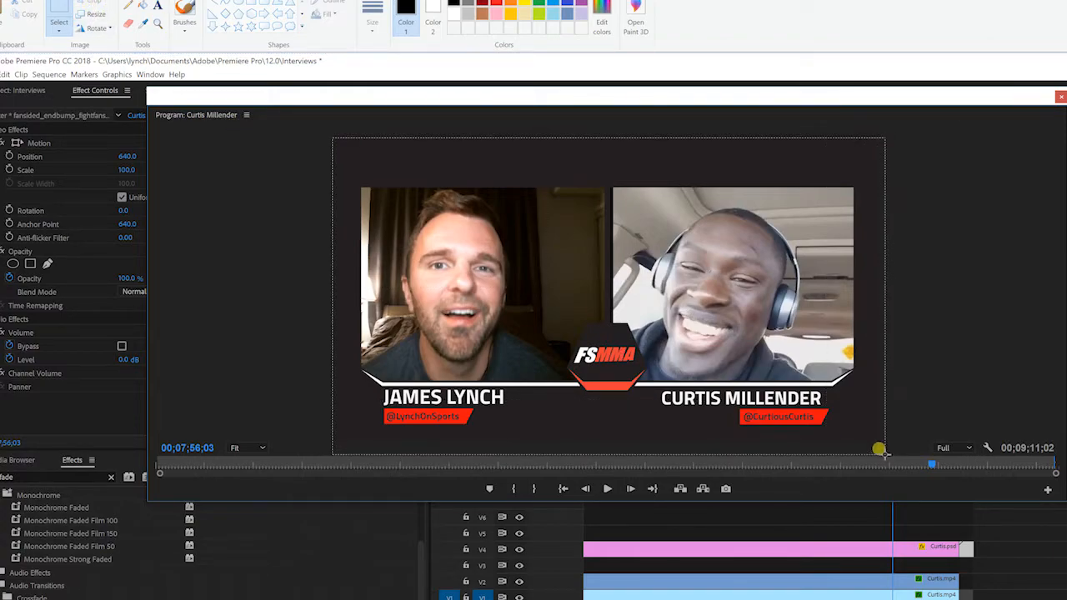
Paste the frame grab into Paint and start saving it as a new file in C:\Photos
right_click(696, 457)
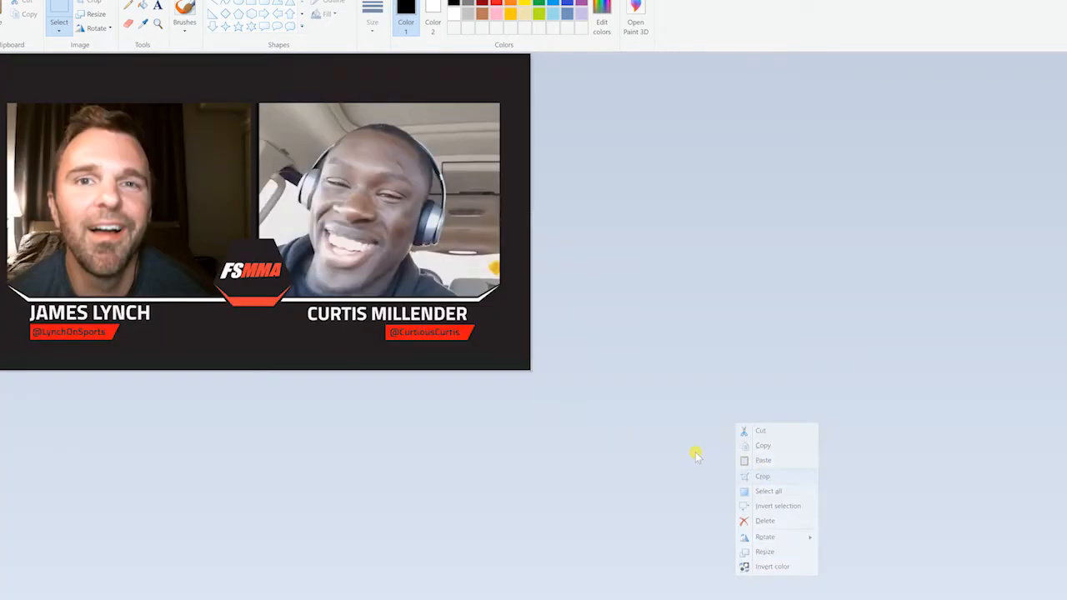
left_click(17, 4)
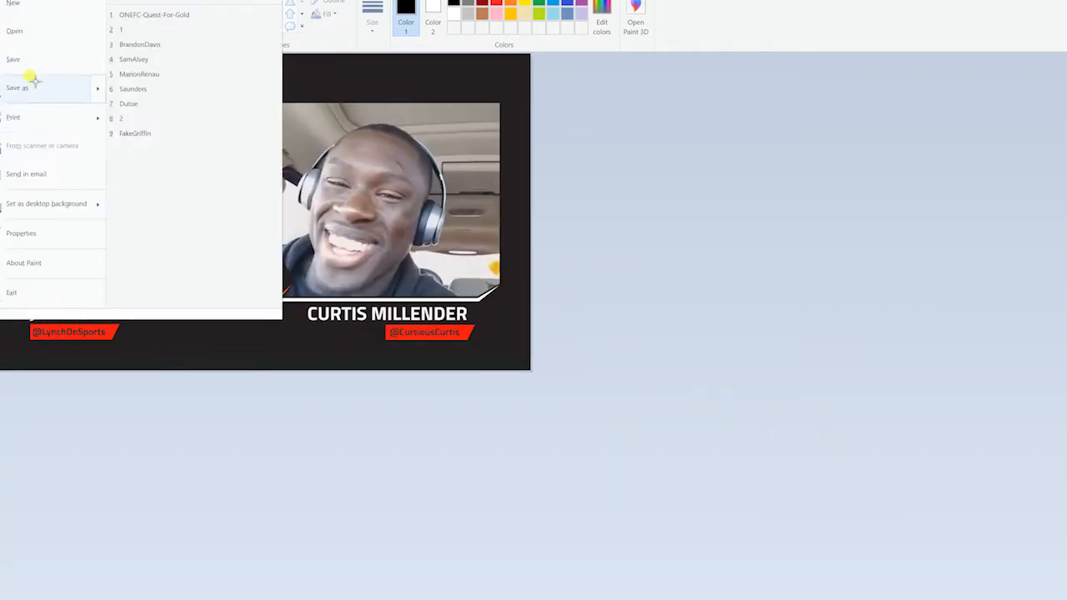
left_click(17, 87)
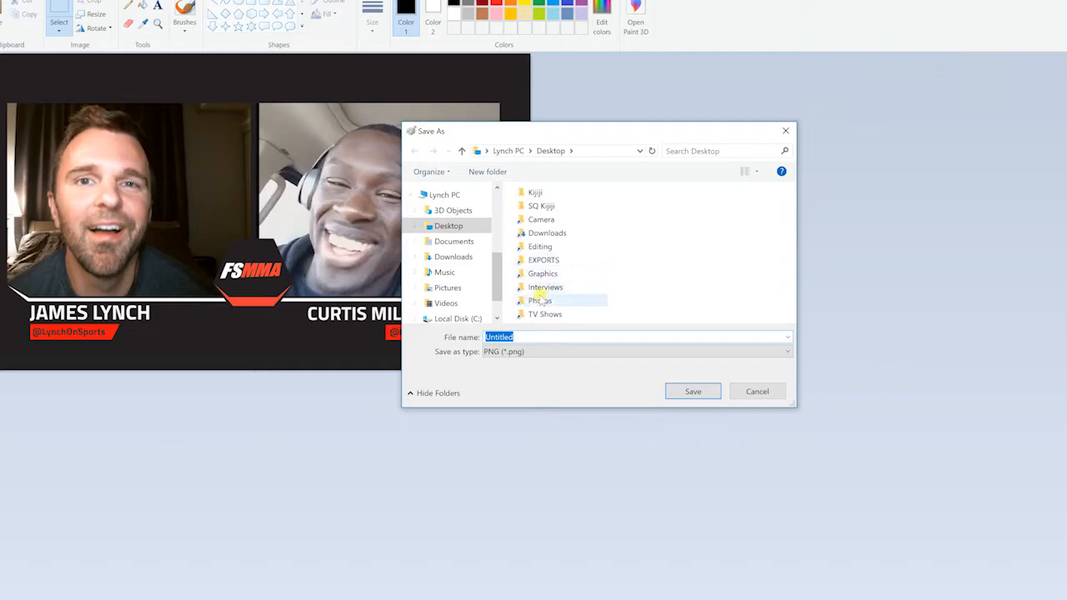
double_click(540, 300)
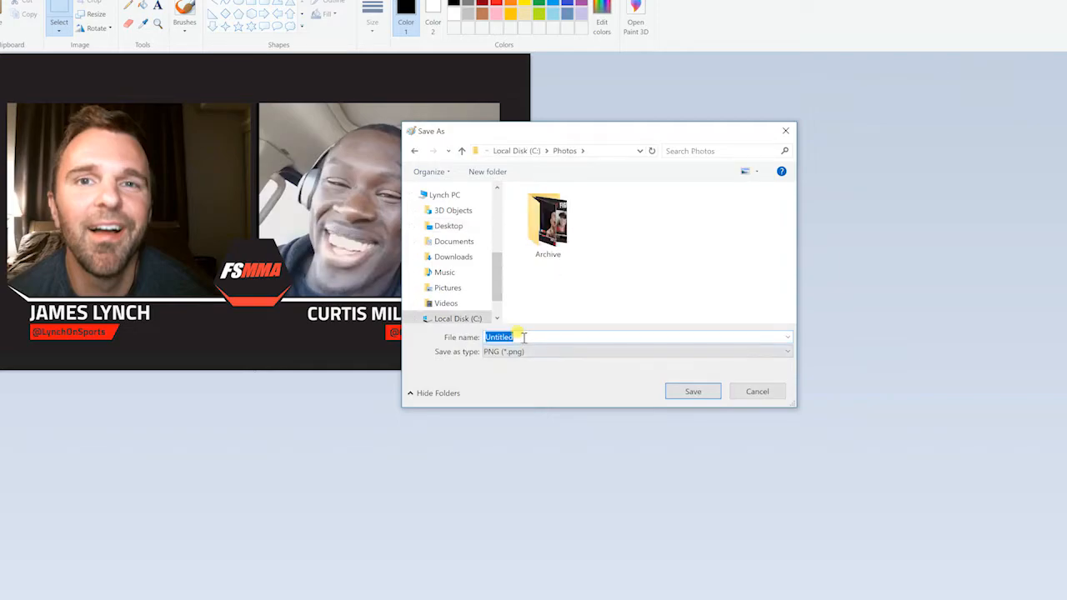
left_click(757, 390)
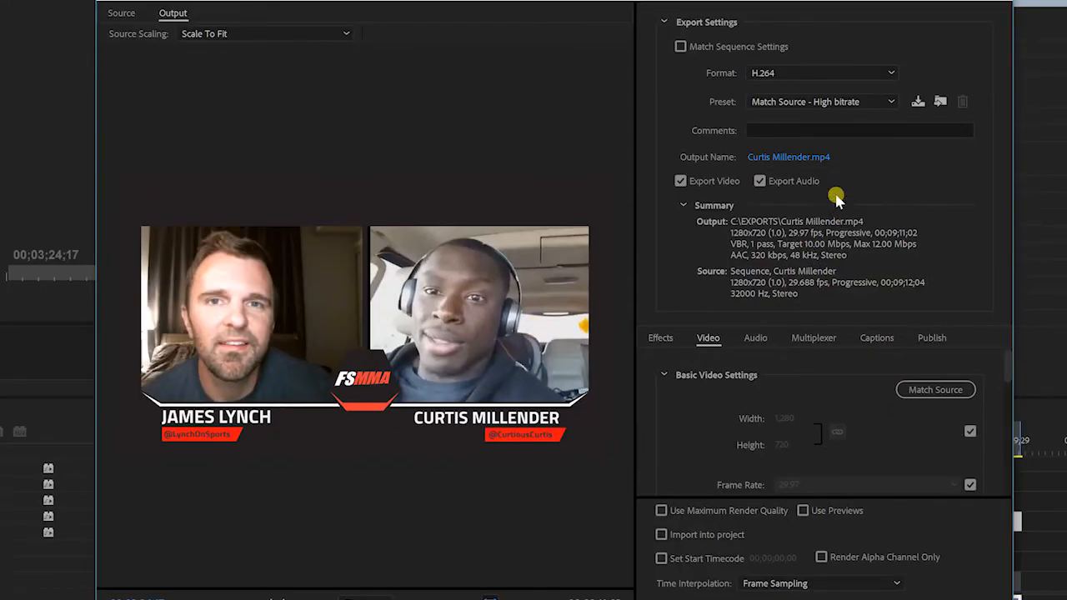
Apply the Lynch HQ Standard 1080p export preset to Curtis Millender.mp4
left_click(820, 102)
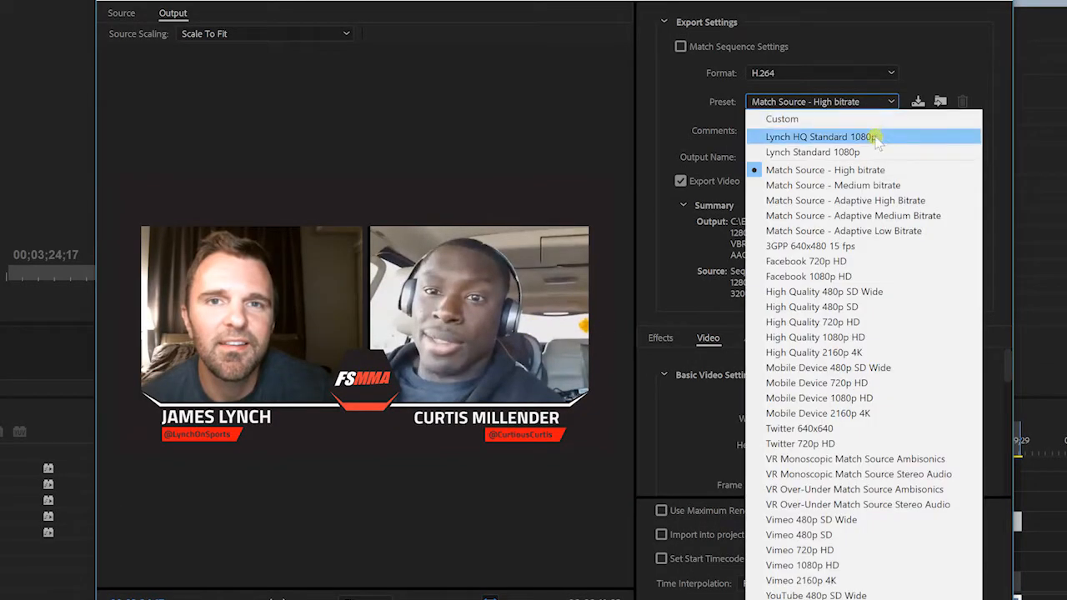
left_click(820, 136)
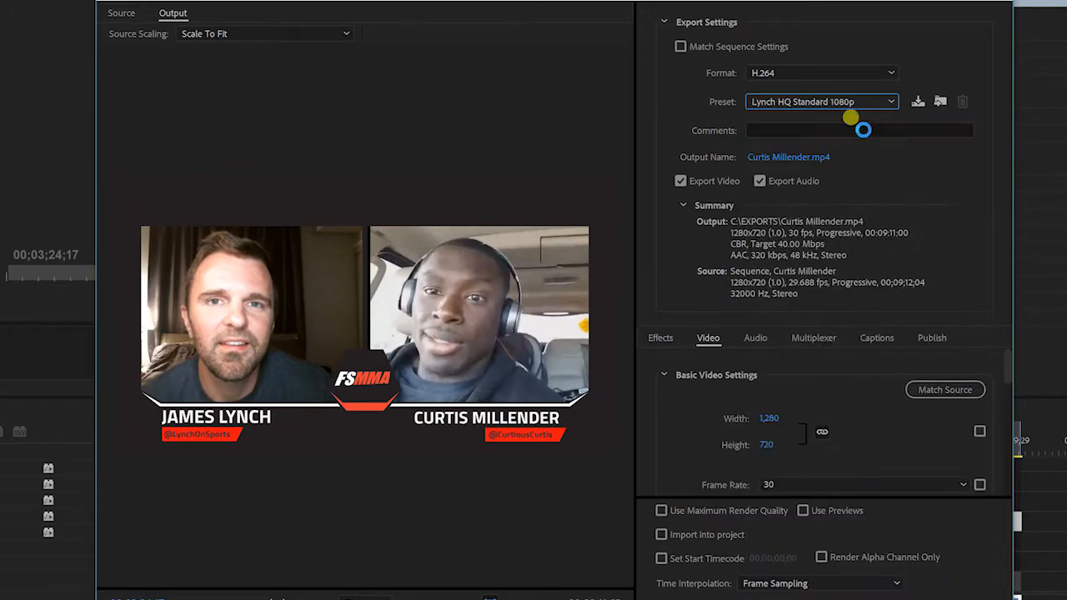
mouse_move(780, 80)
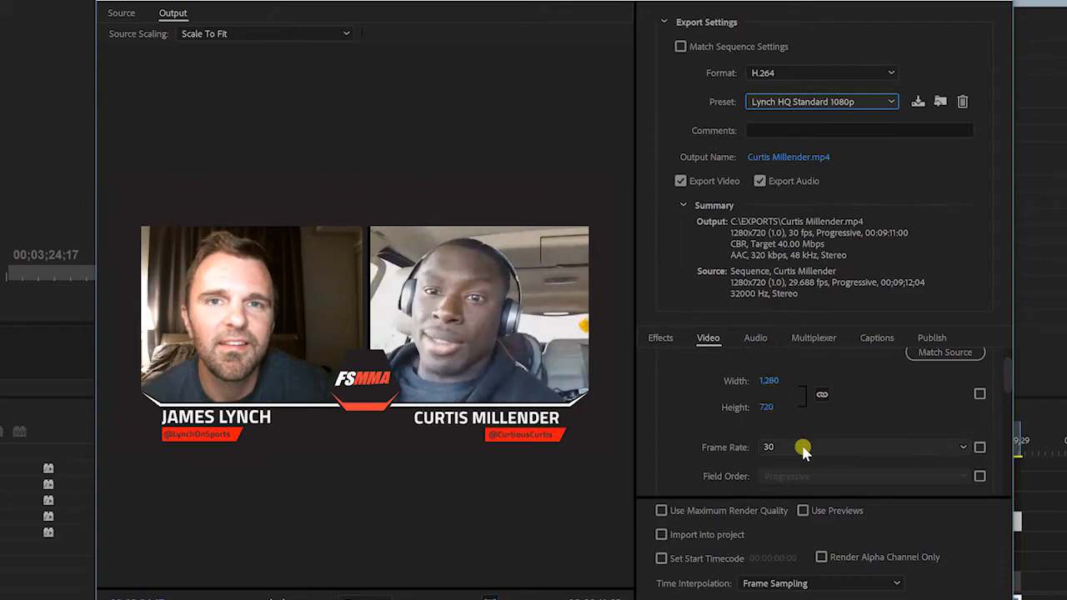
mouse_move(970, 454)
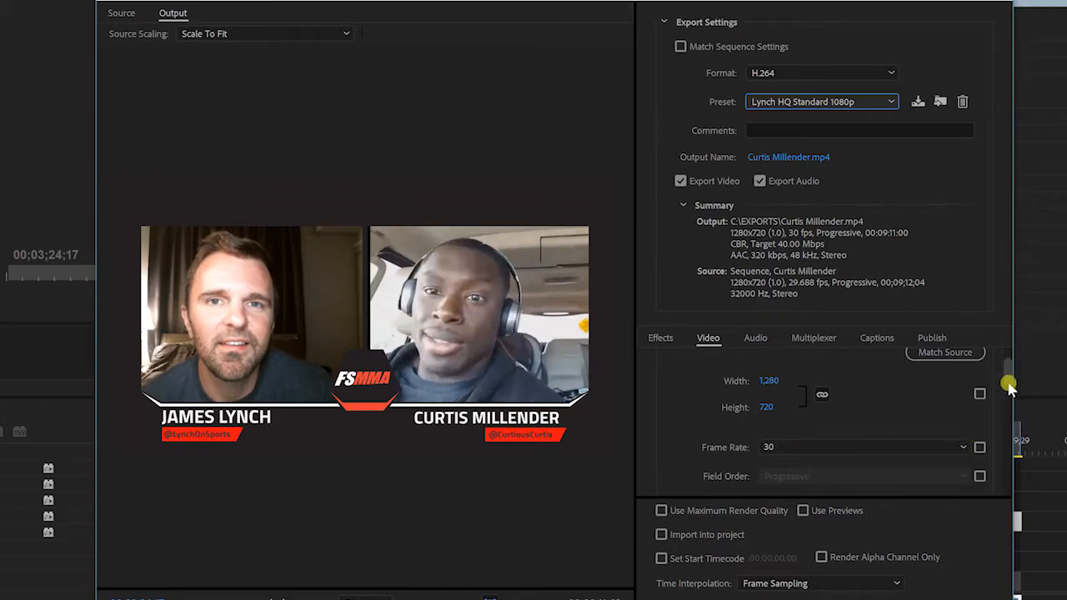
scroll("down", 3)
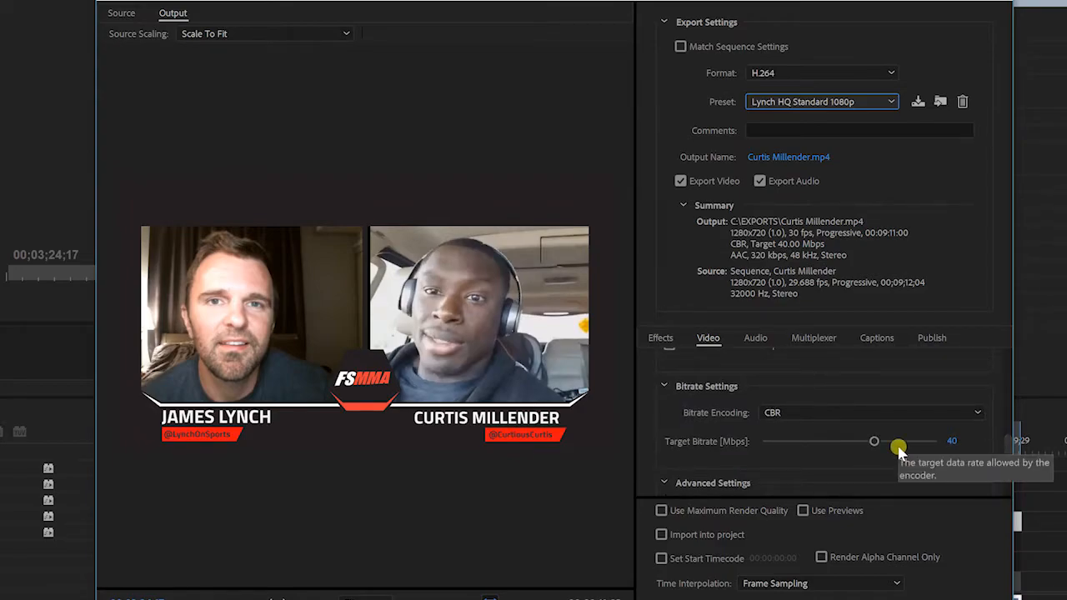
mouse_move(807, 414)
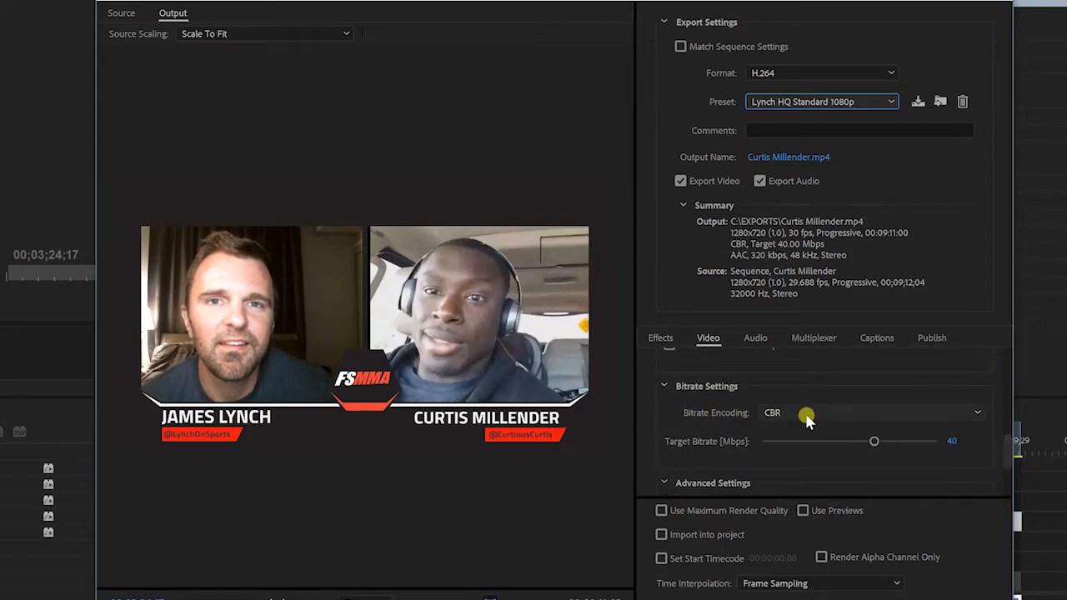
left_click(870, 413)
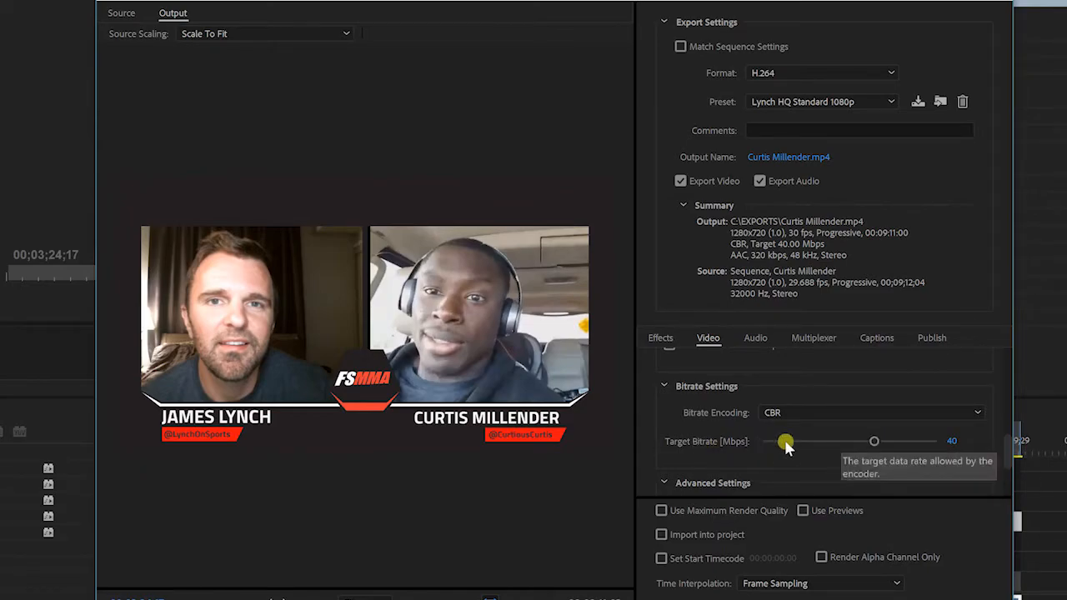
mouse_move(1008, 373)
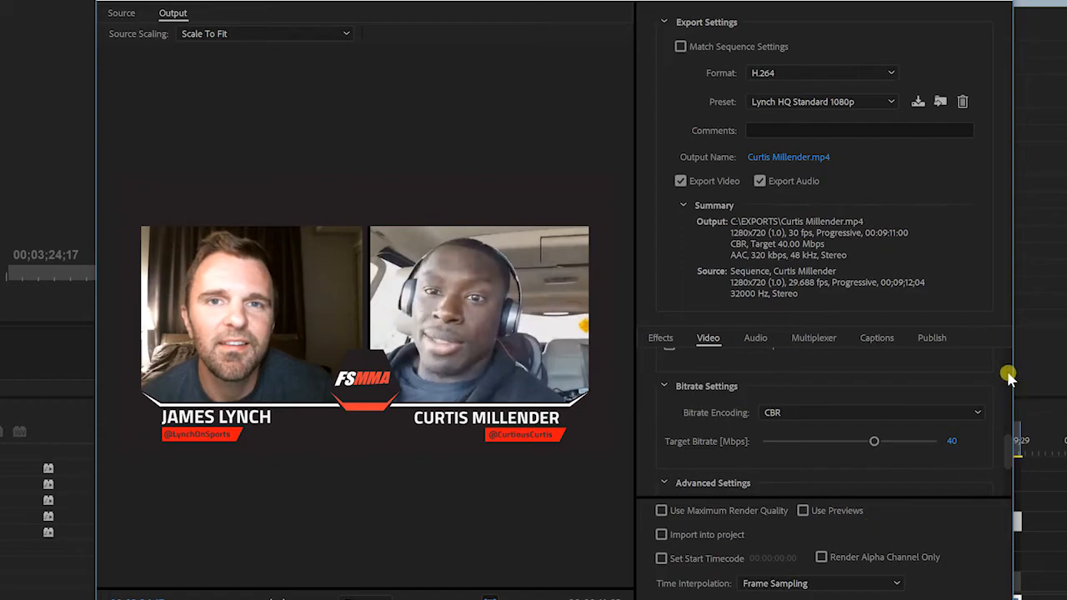
mouse_move(750, 567)
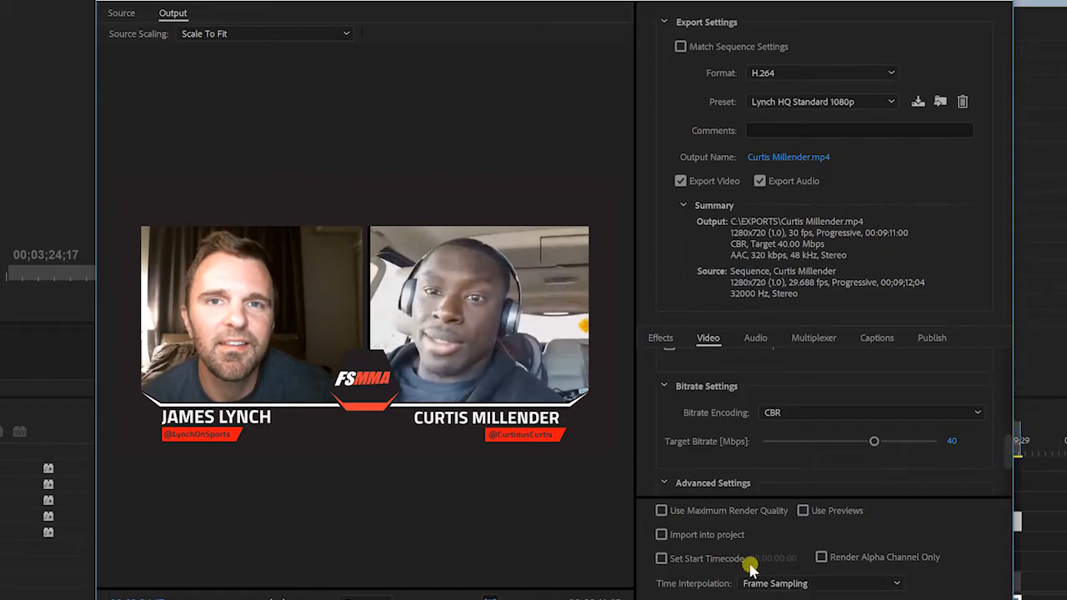
mouse_move(737, 550)
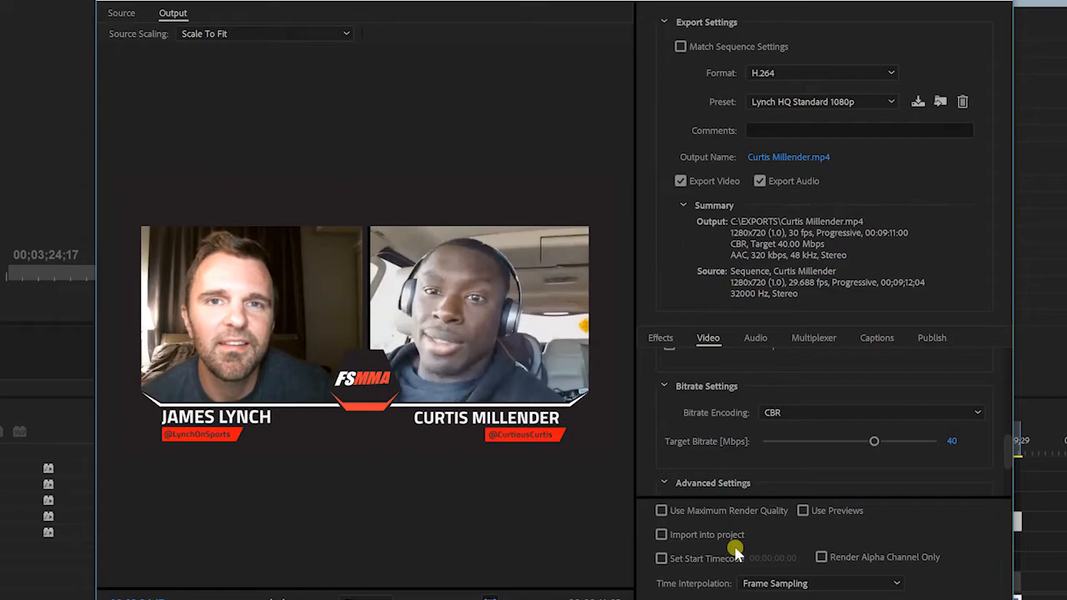
mouse_move(737, 550)
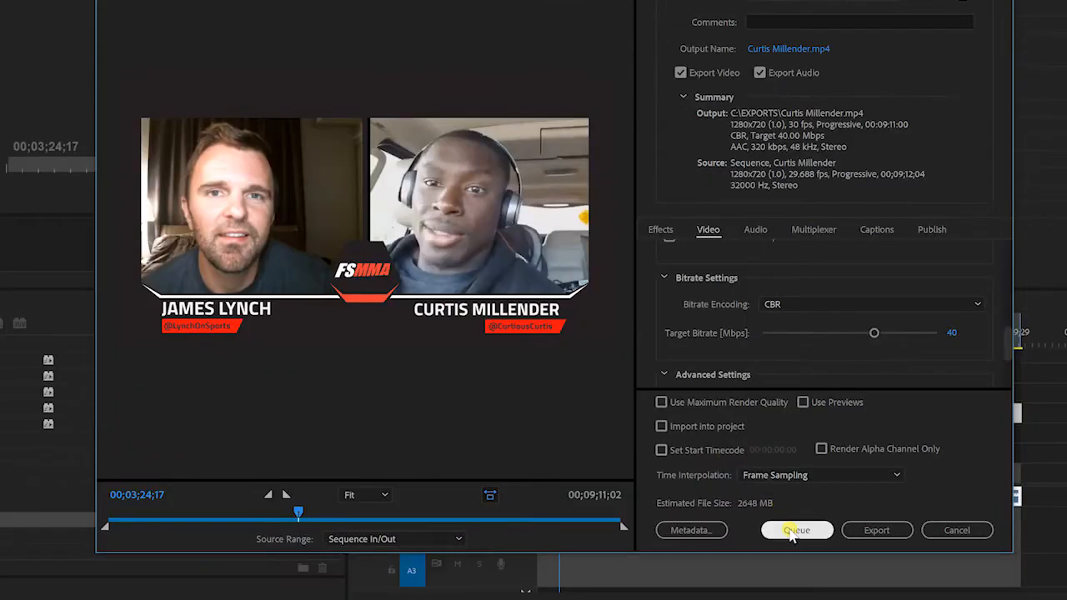
mouse_move(797, 530)
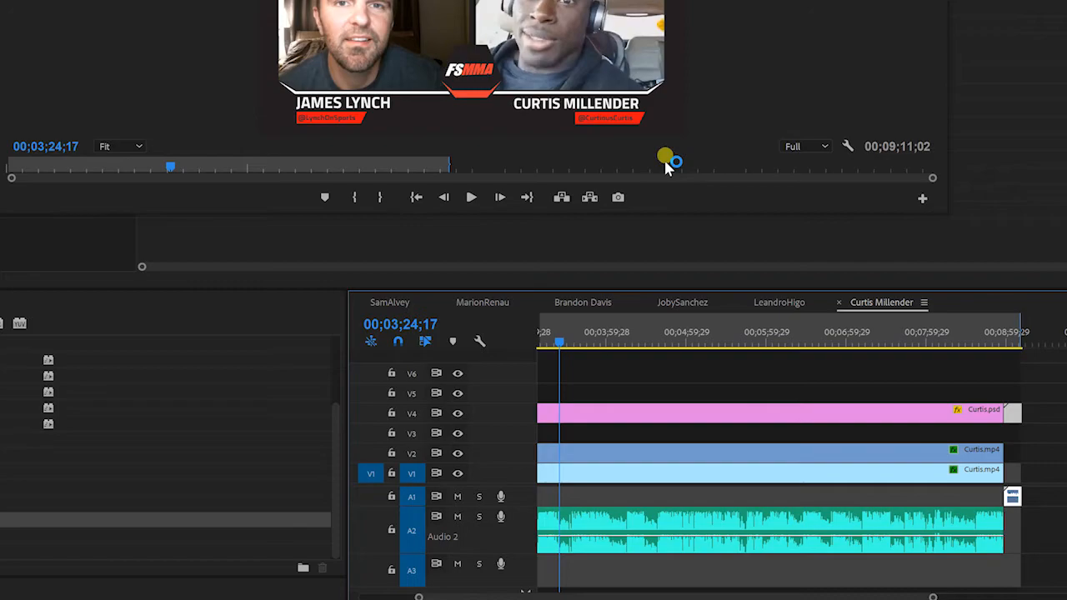
mouse_move(680, 192)
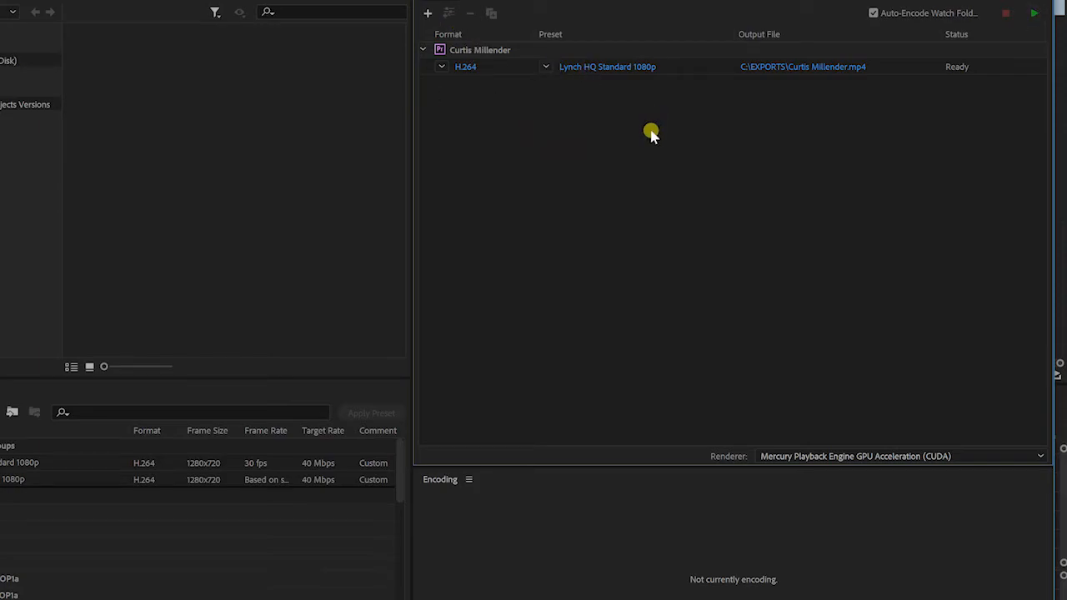
mouse_move(602, 235)
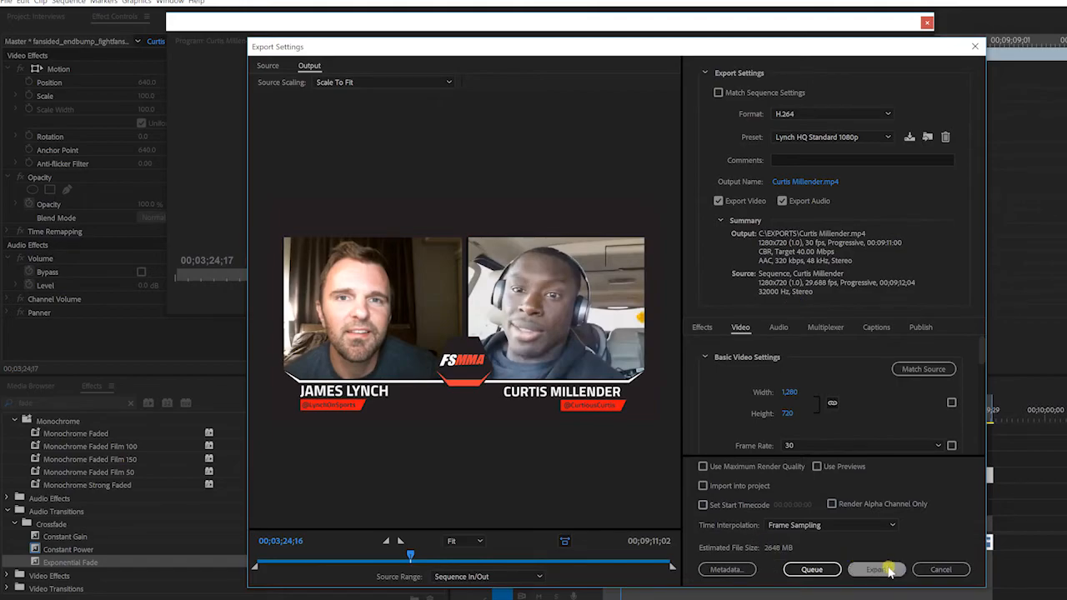
Return to the Export Settings window and reposition it on screen
left_click(877, 570)
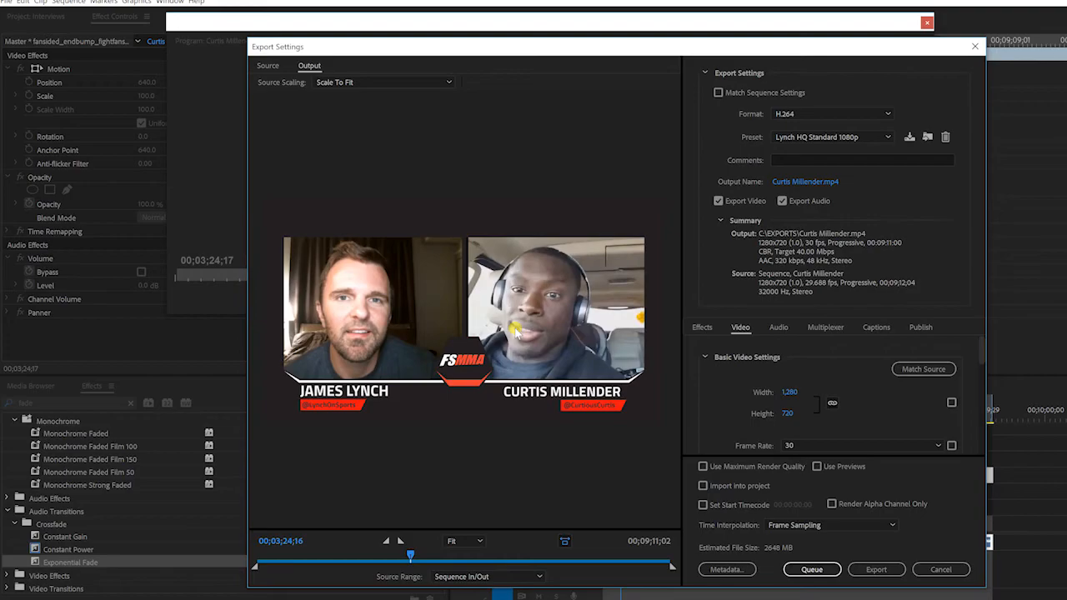
left_click_drag(553, 47, 566, 40)
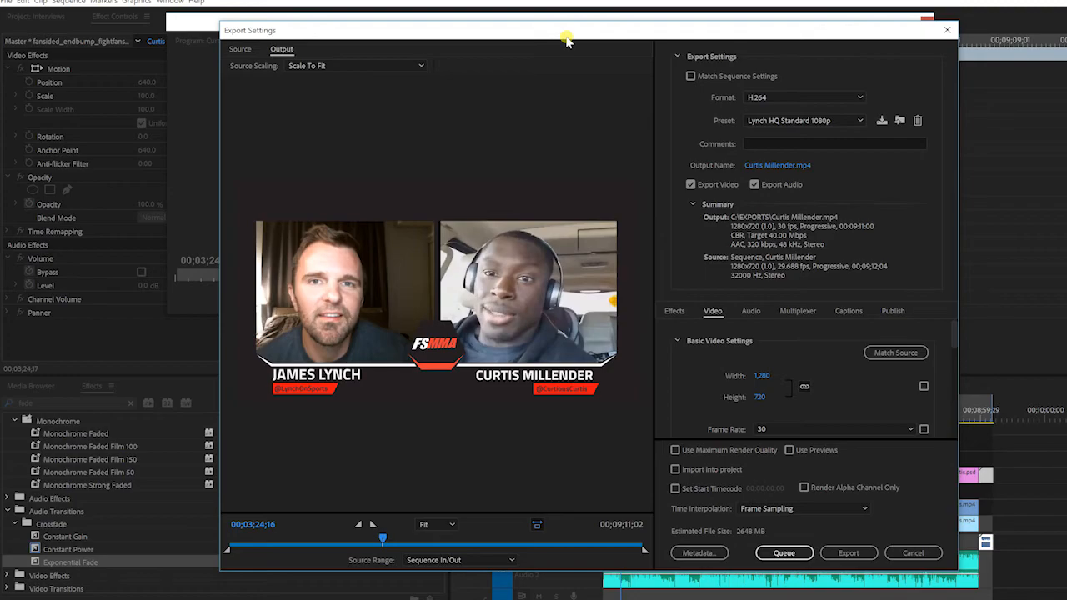
mouse_move(514, 257)
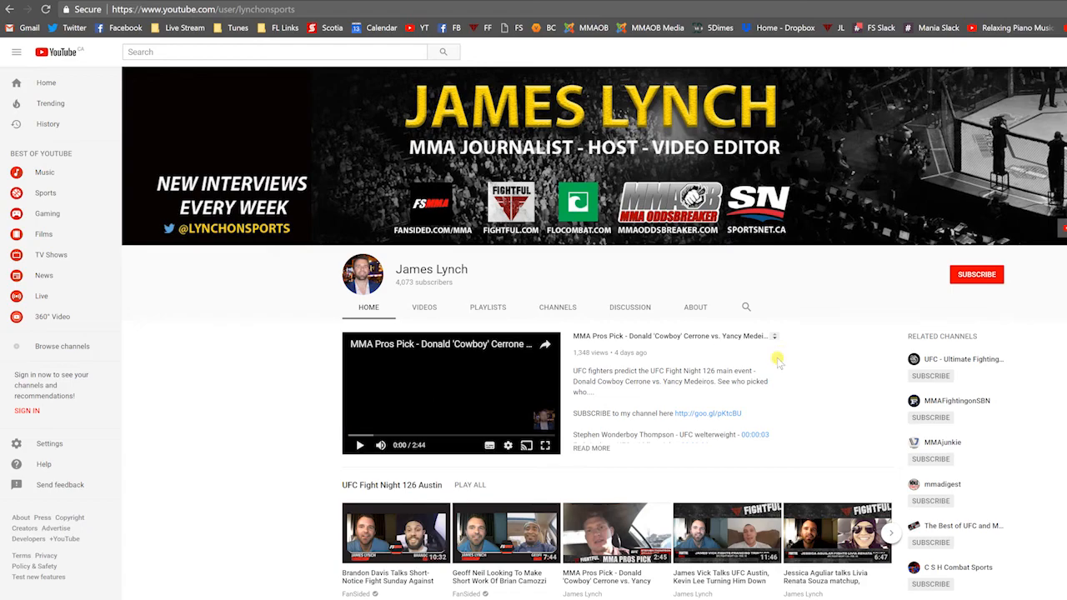
mouse_move(977, 275)
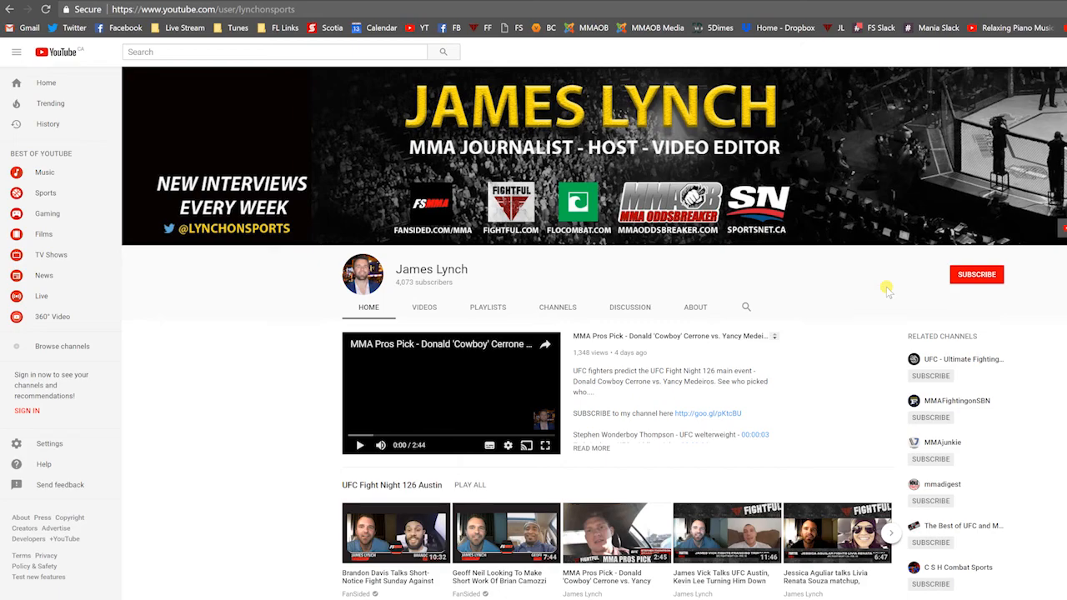
mouse_move(887, 290)
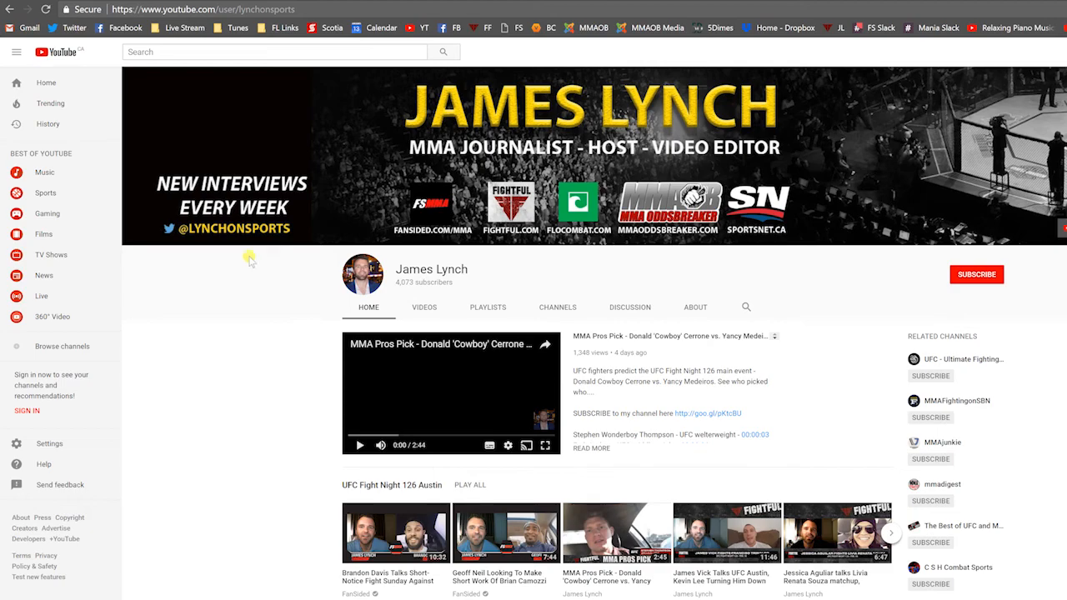
mouse_move(247, 391)
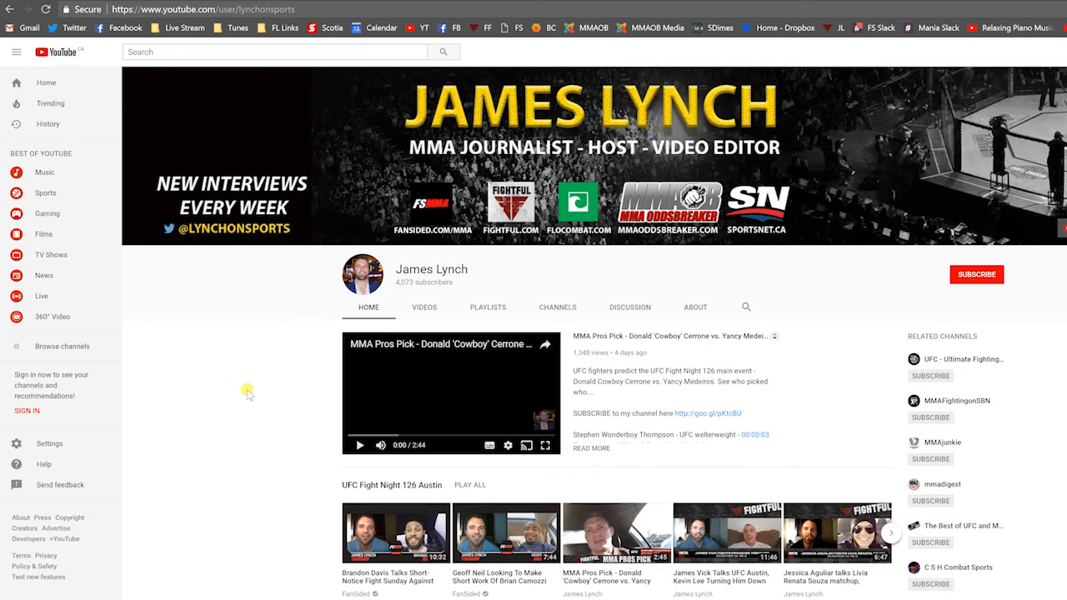